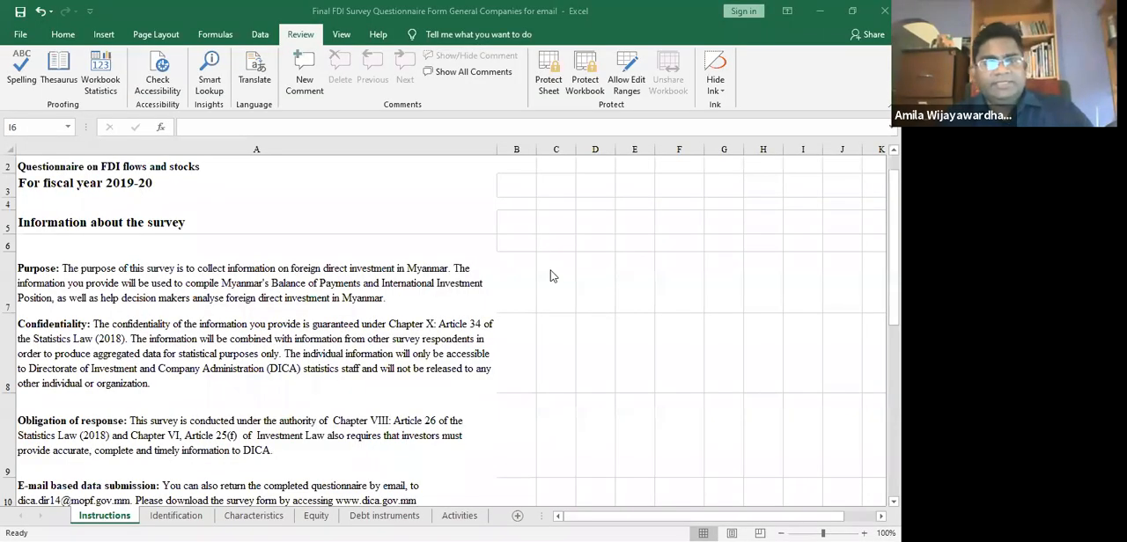
{"action": "mouse_move", "coordinate": [256, 198]}
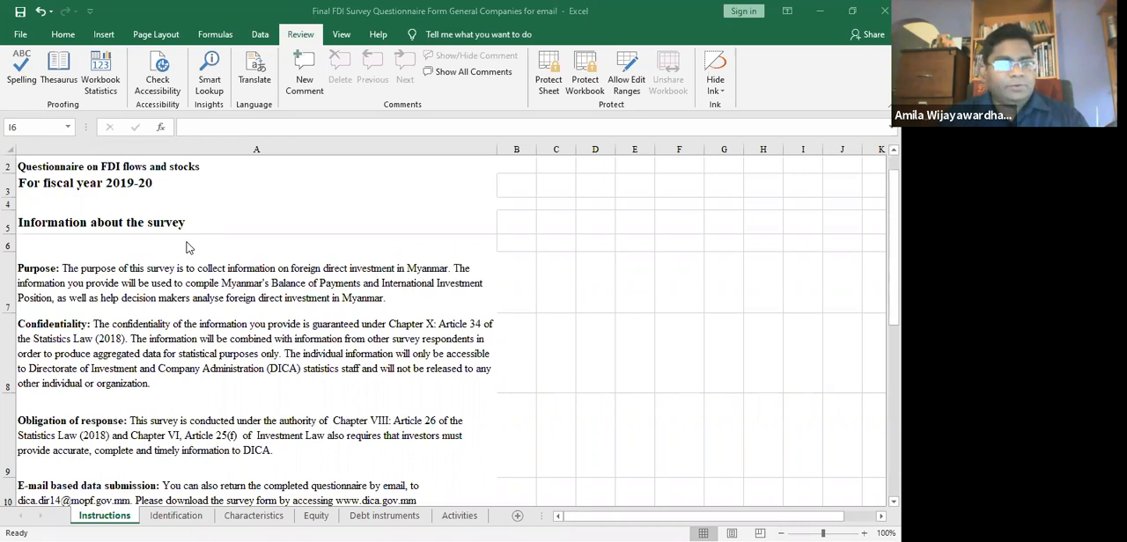
{"action": "mouse_move", "coordinate": [185, 251]}
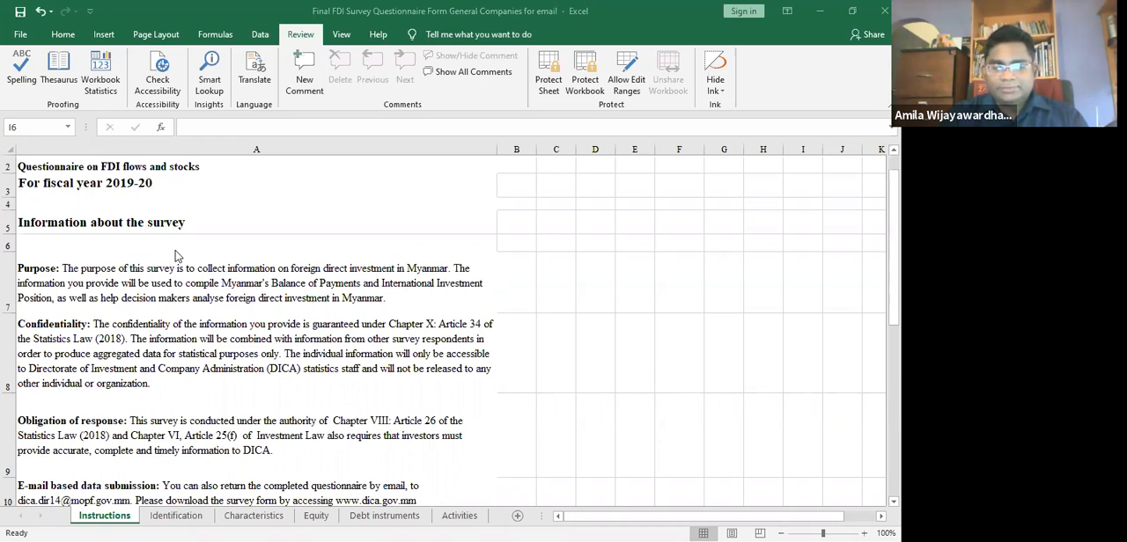
{"action": "mouse_move", "coordinate": [251, 246]}
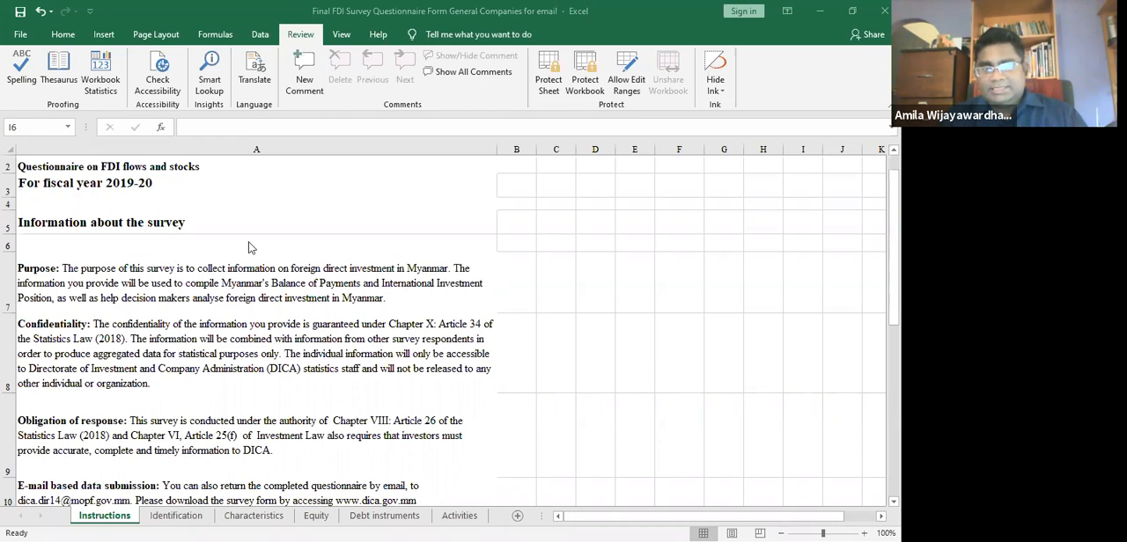
- Skim the Instructions, Identification, Characteristics, Equity and Debt instruments sheets, ending on Identification
{"action": "left_click", "coordinate": [802, 244]}
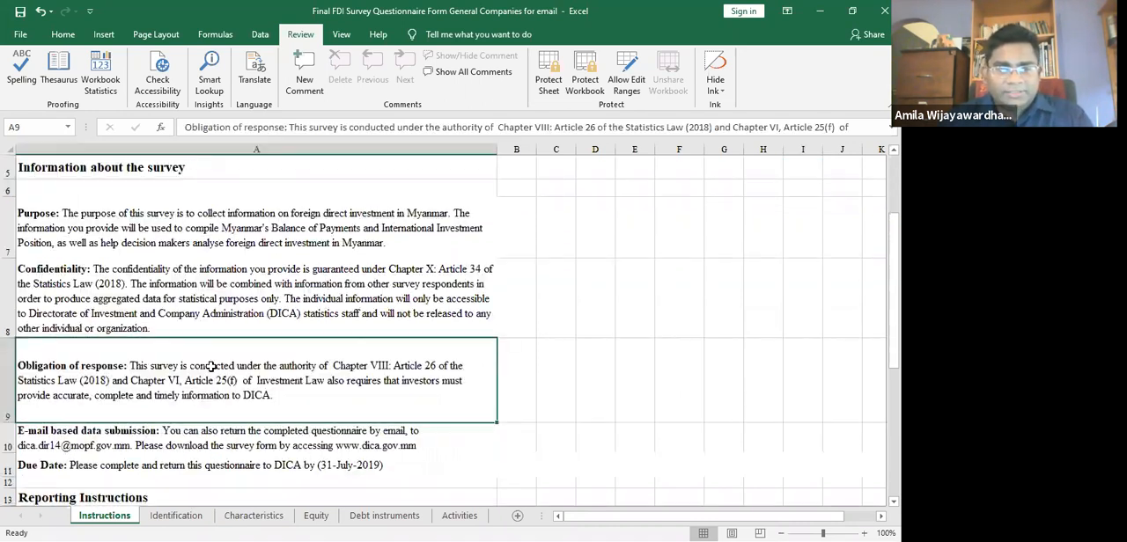
{"action": "scroll", "scroll_direction": "down", "scroll_amount": 3}
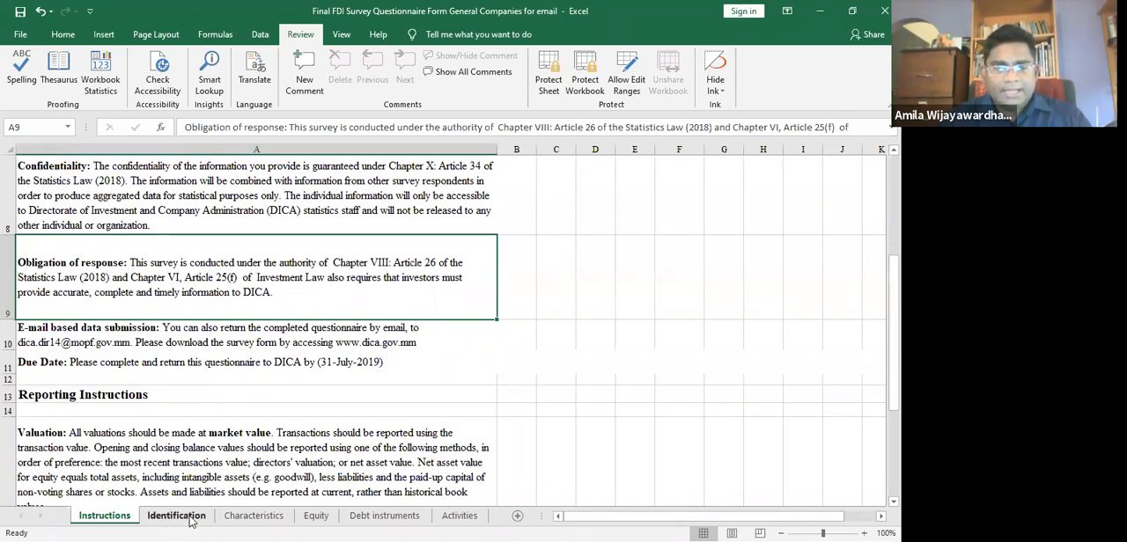
{"action": "left_click", "coordinate": [176, 516]}
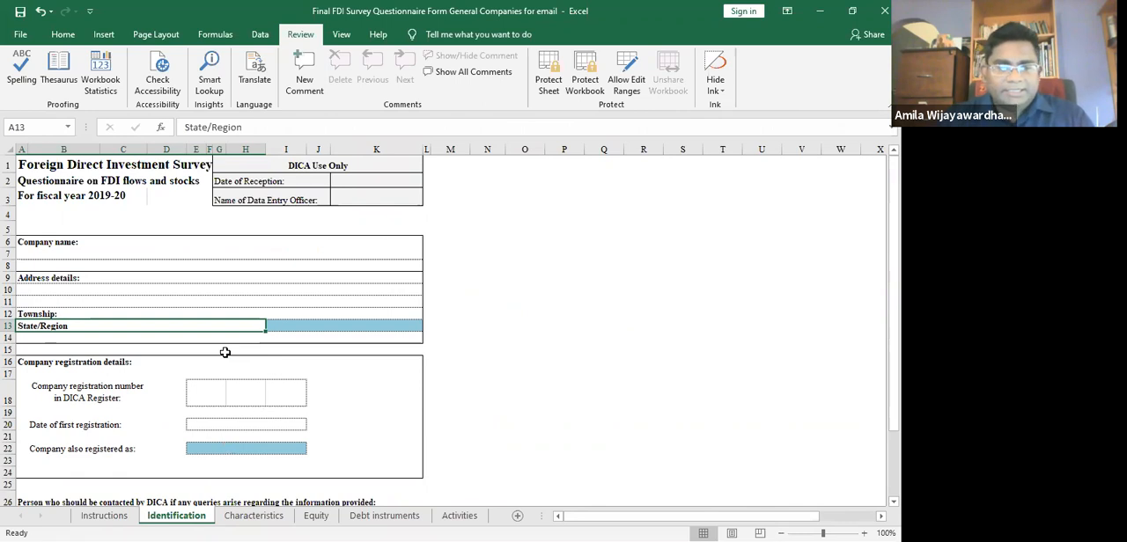
{"action": "left_click", "coordinate": [277, 516]}
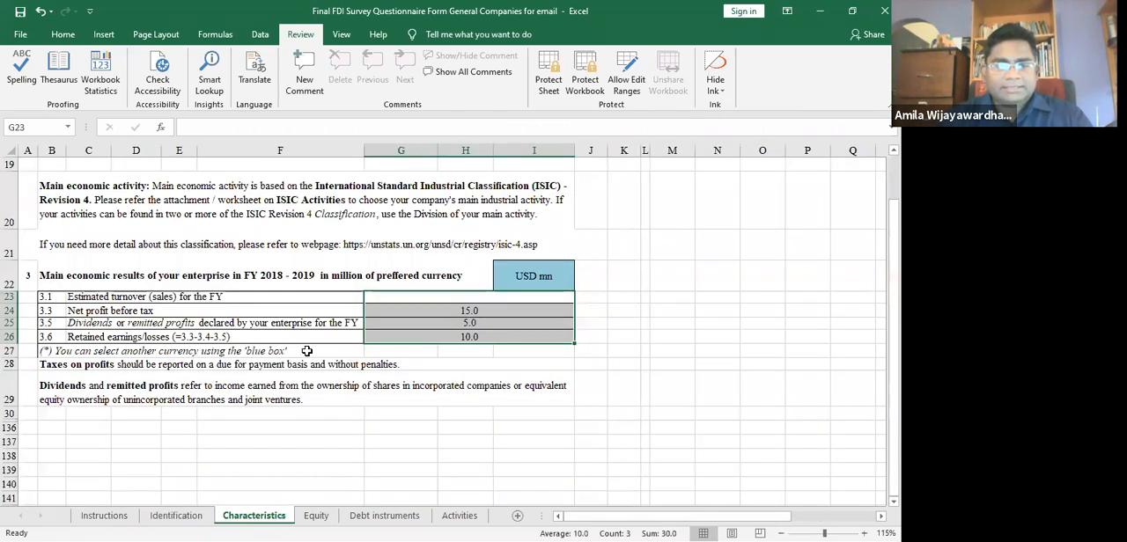
{"action": "scroll", "scroll_direction": "up", "scroll_amount": 3}
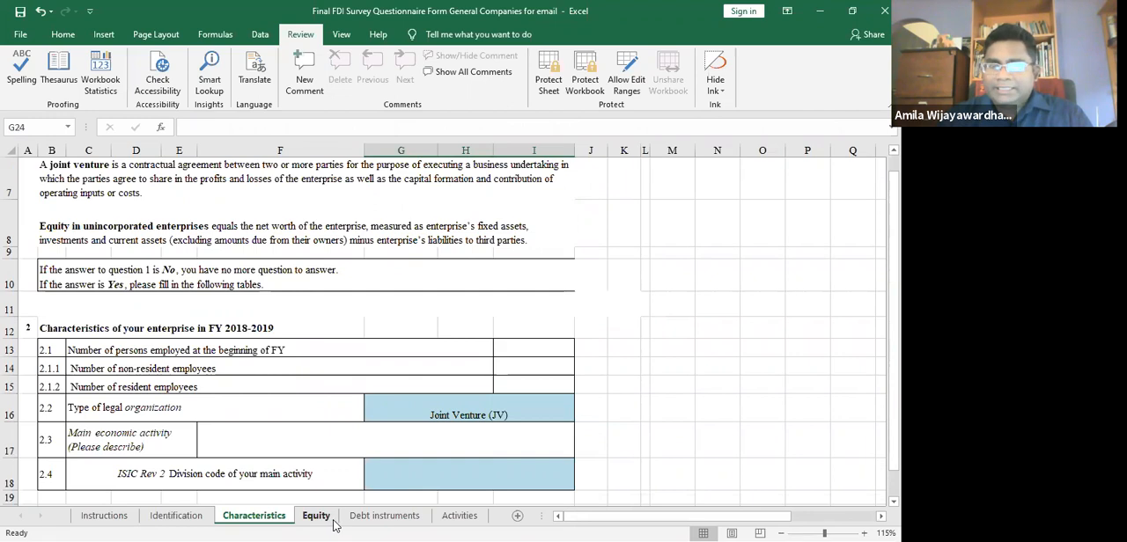
{"action": "left_click", "coordinate": [315, 516]}
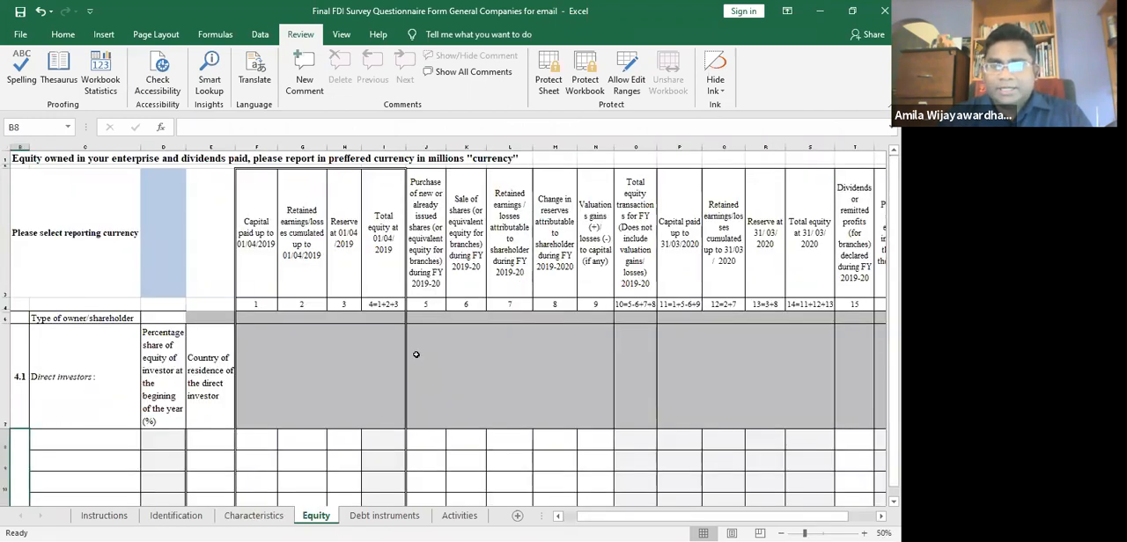
{"action": "mouse_move", "coordinate": [381, 415]}
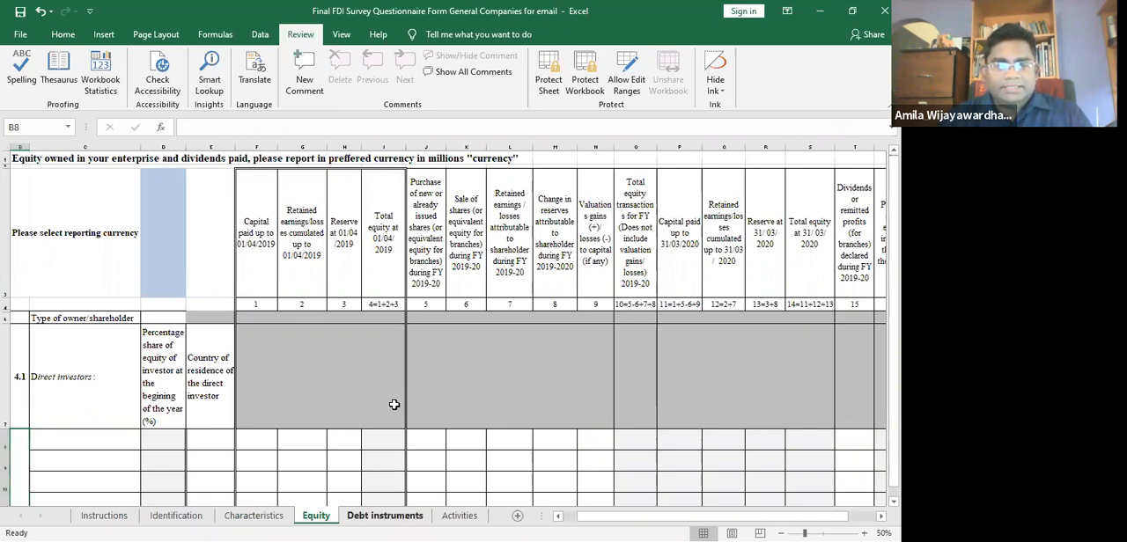
{"action": "left_click", "coordinate": [385, 516]}
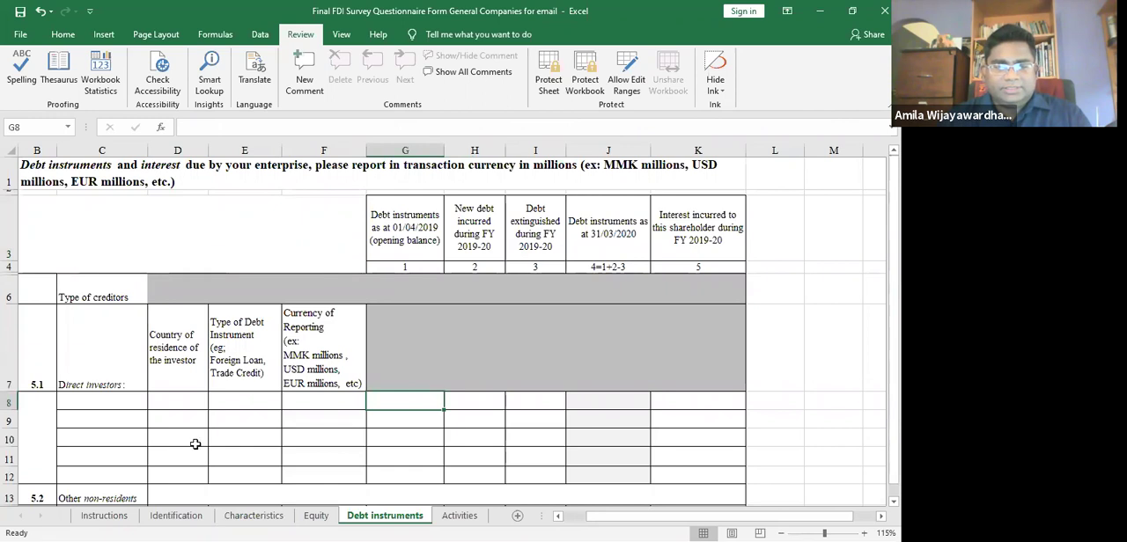
{"action": "left_click", "coordinate": [105, 516]}
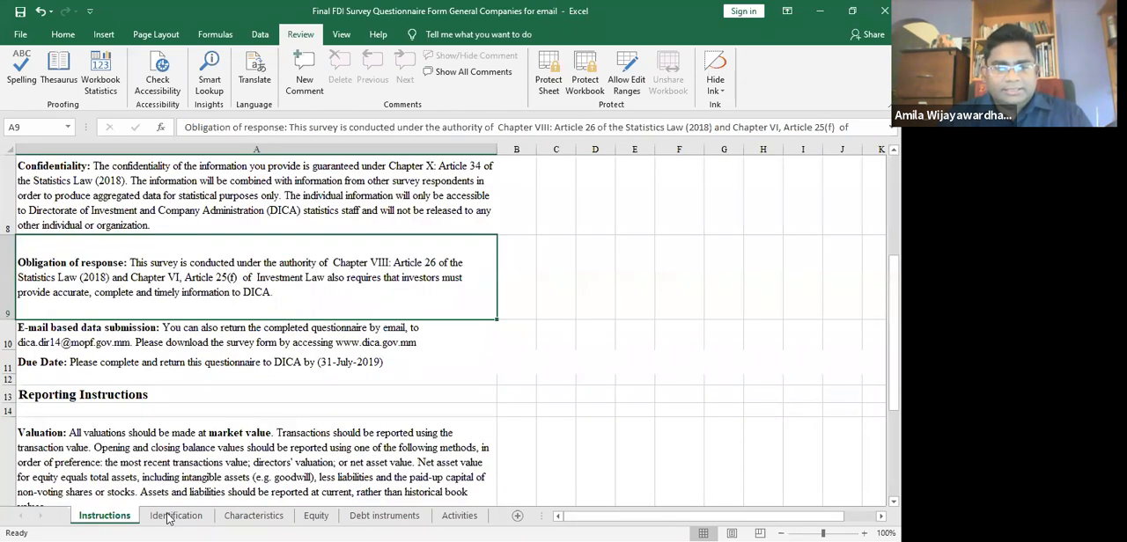
{"action": "left_click", "coordinate": [175, 516]}
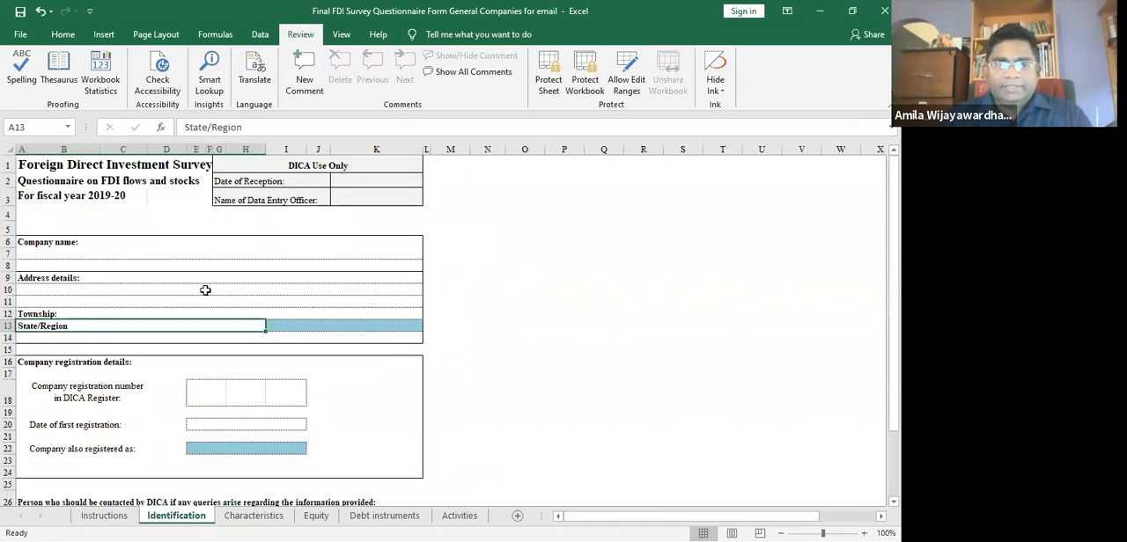
{"action": "left_click", "coordinate": [151, 254]}
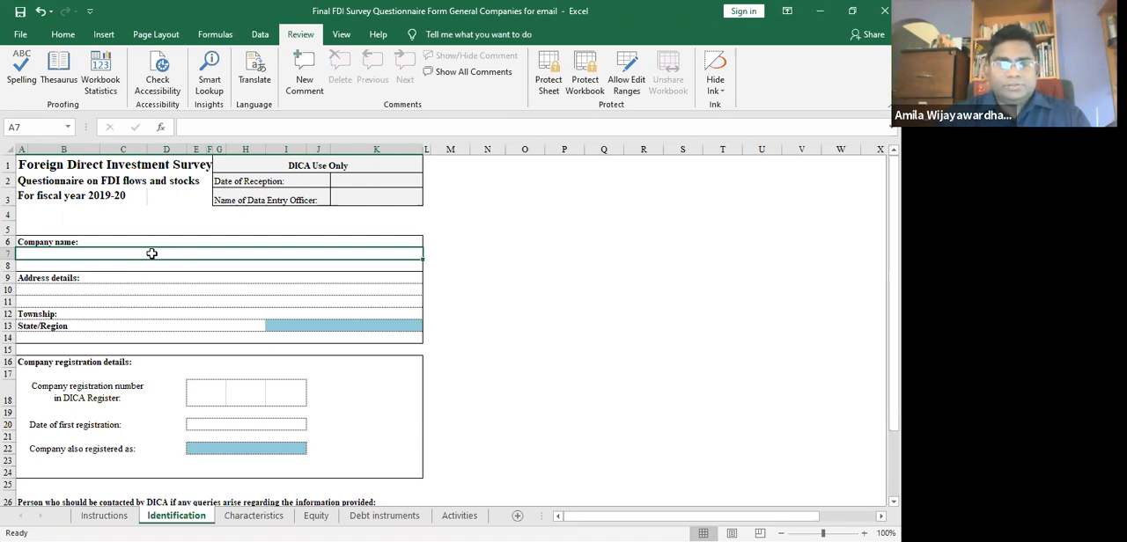
- Fill company name 'Company ABC', address 'No 30 , Yangon' and township 'Yangon'
{"action": "left_click", "coordinate": [154, 288]}
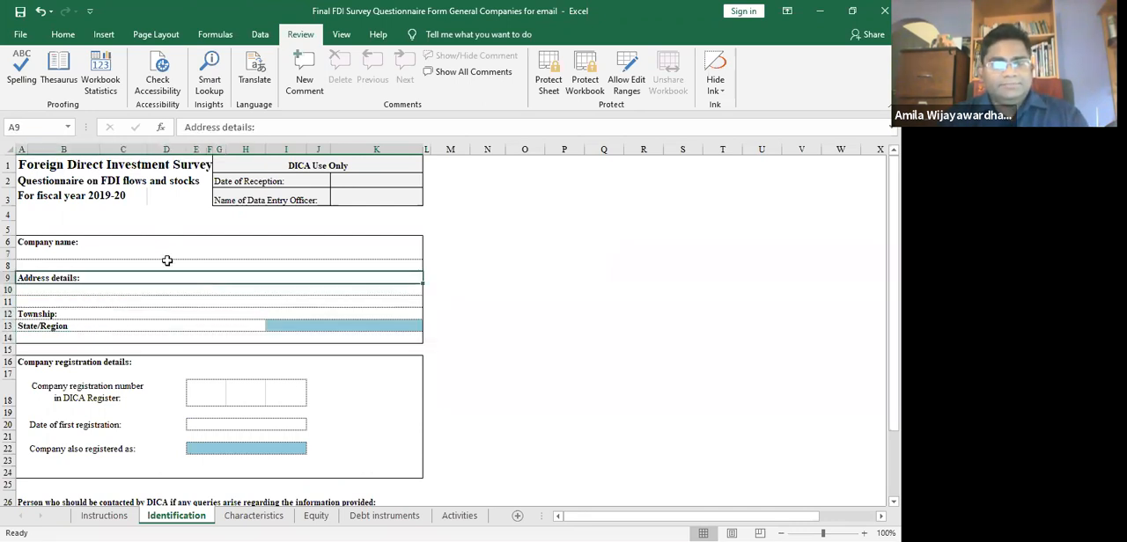
{"action": "left_click", "coordinate": [164, 259]}
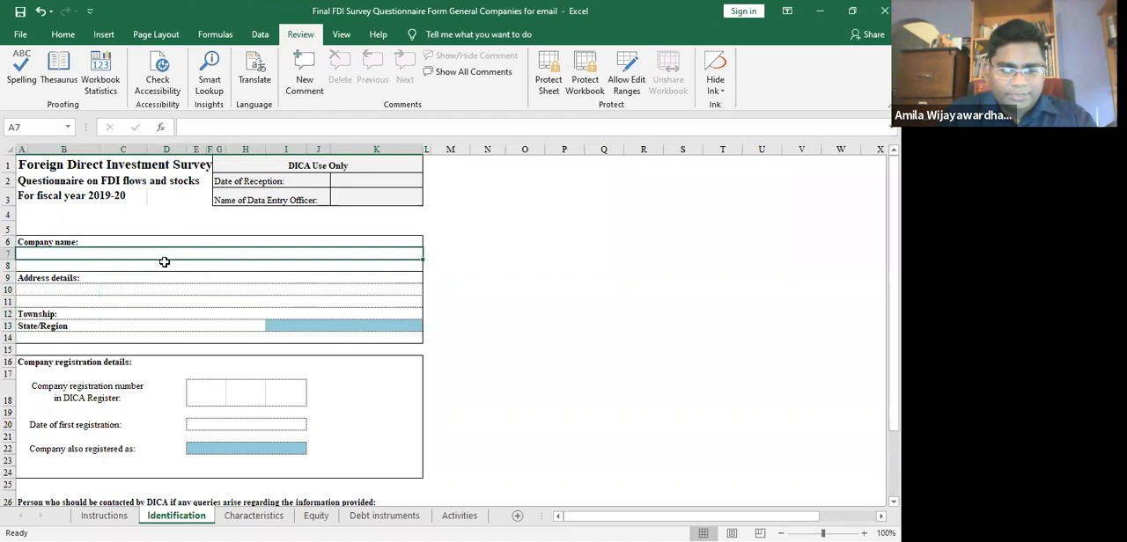
{"action": "type", "text": "C"}
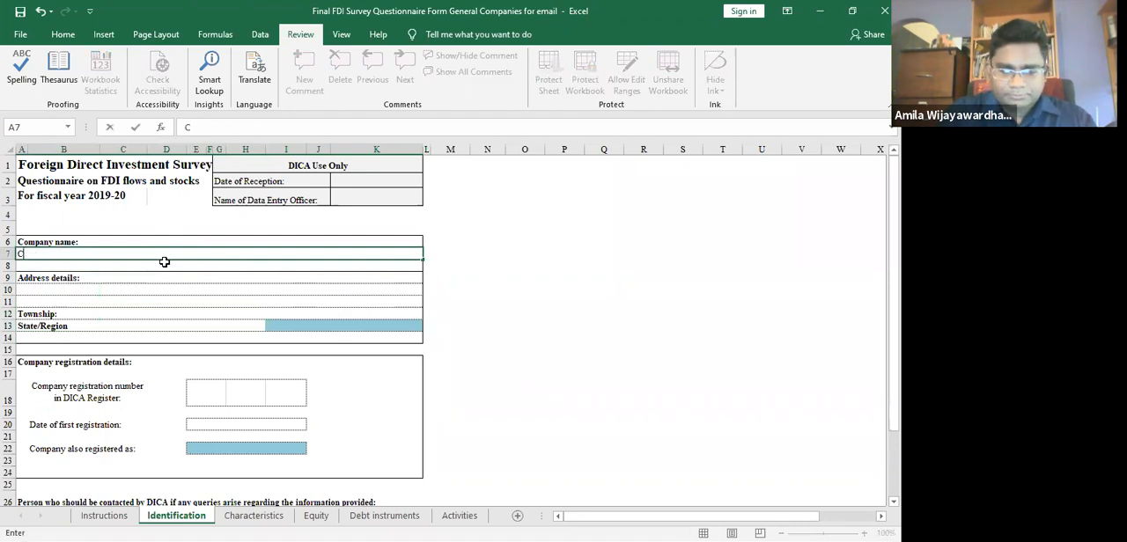
{"action": "type", "text": "omapn"}
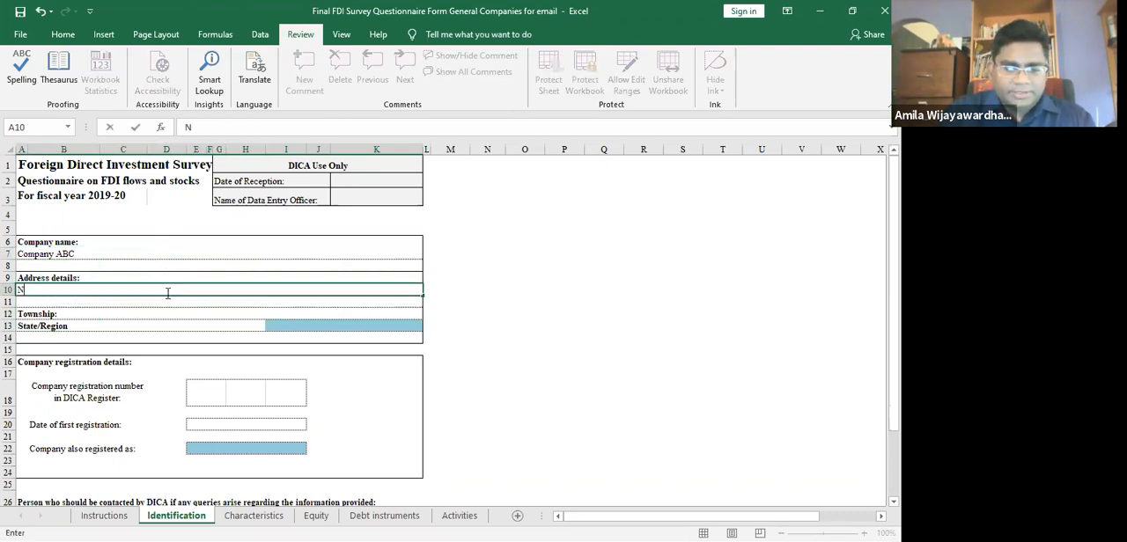
{"action": "type", "text": "o 30 ,"}
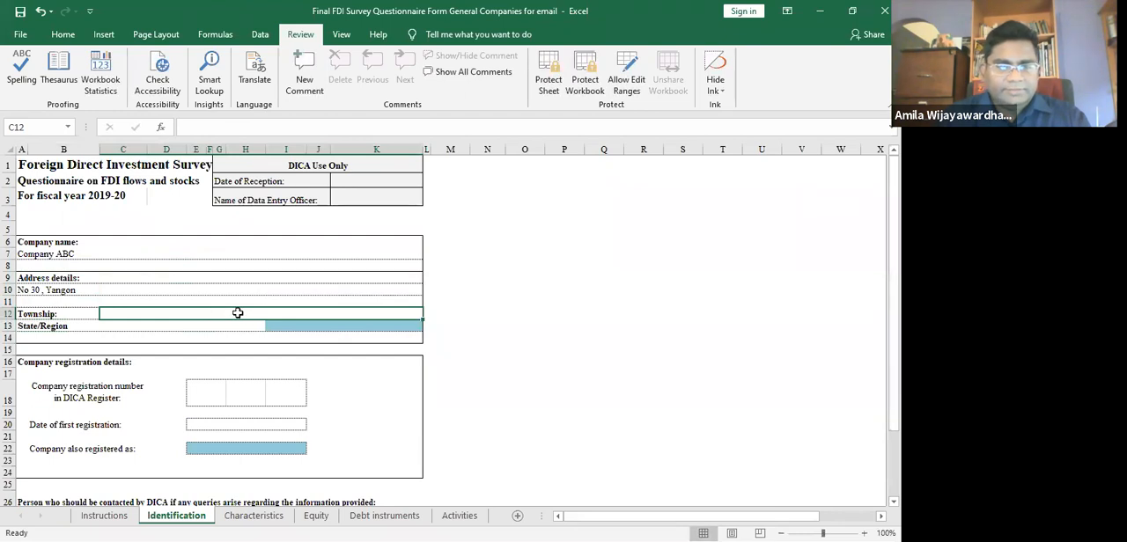
{"action": "type", "text": "Yan"}
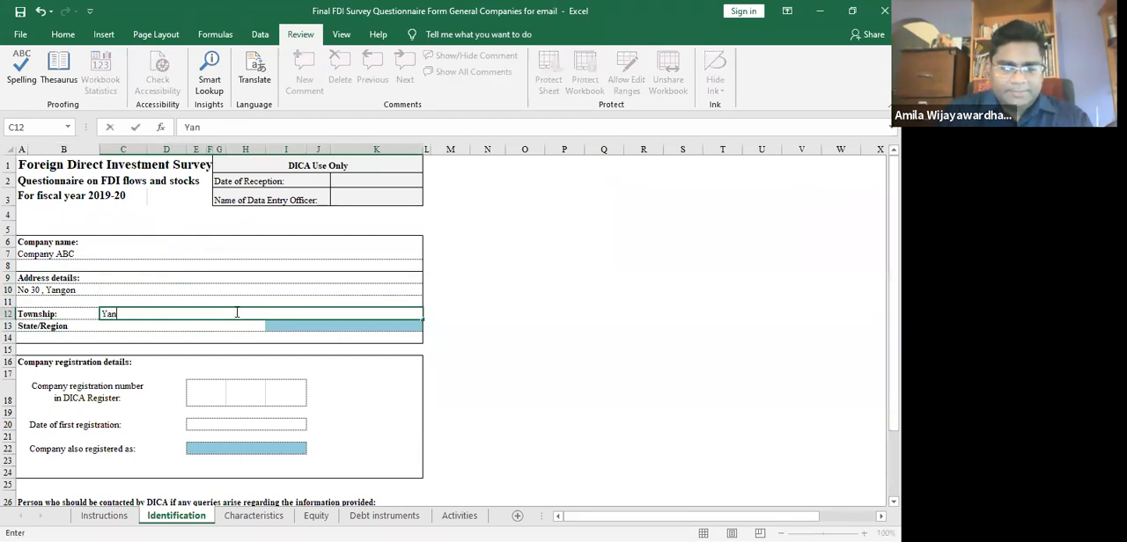
{"action": "type", "text": "gon"}
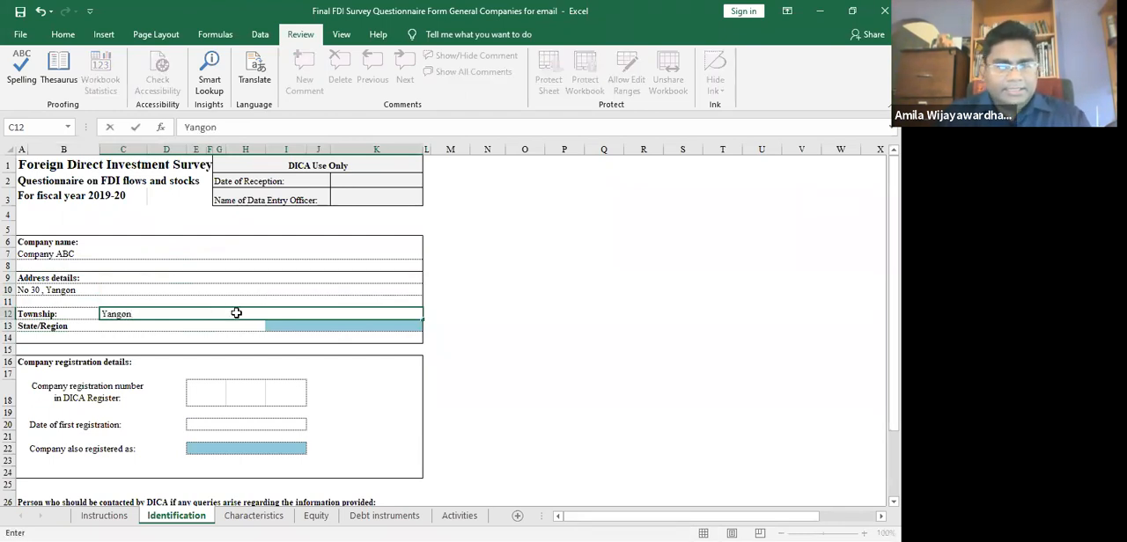
{"action": "left_click", "coordinate": [427, 326]}
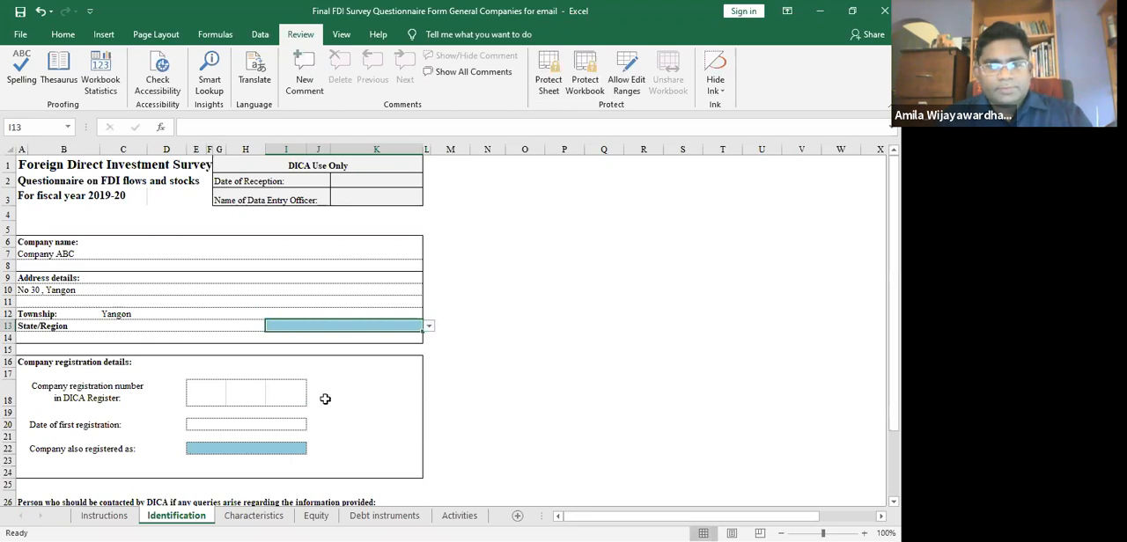
- Mark the company as also registered as 'Belonging to a SEZ'
{"action": "left_click", "coordinate": [427, 325]}
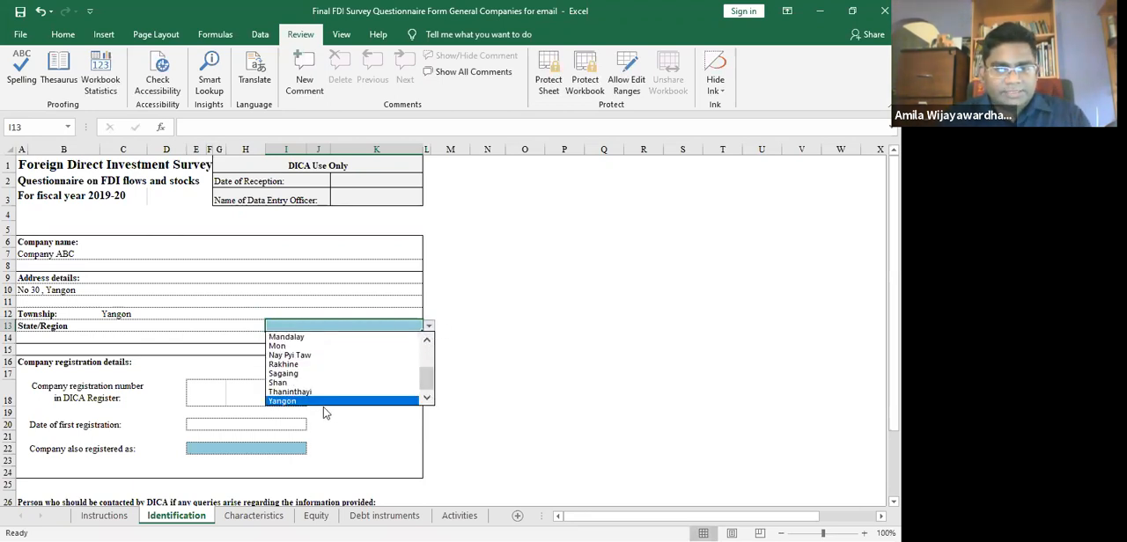
{"action": "left_click", "coordinate": [255, 400]}
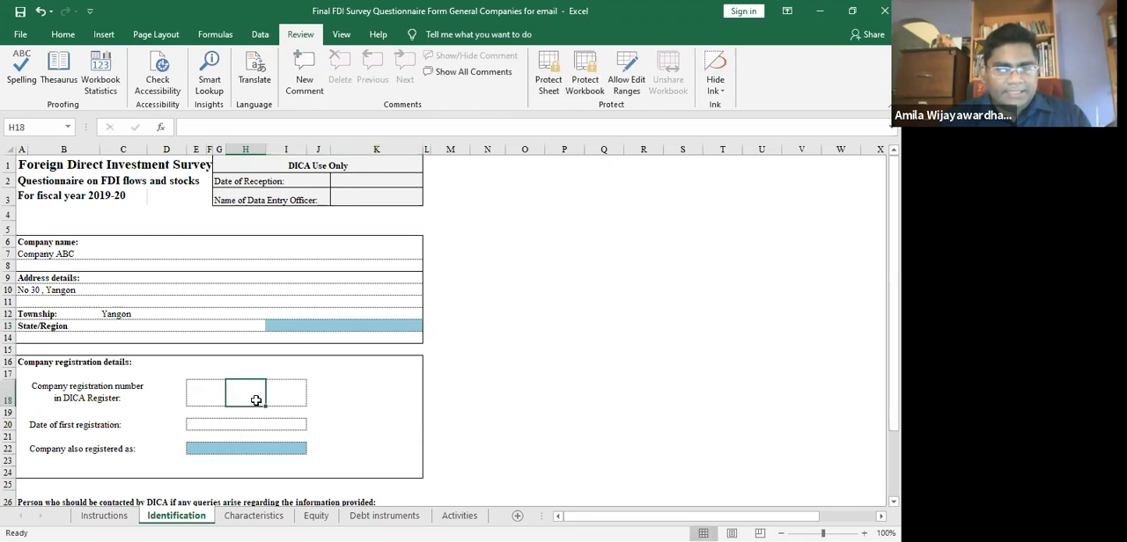
{"action": "left_click", "coordinate": [206, 392]}
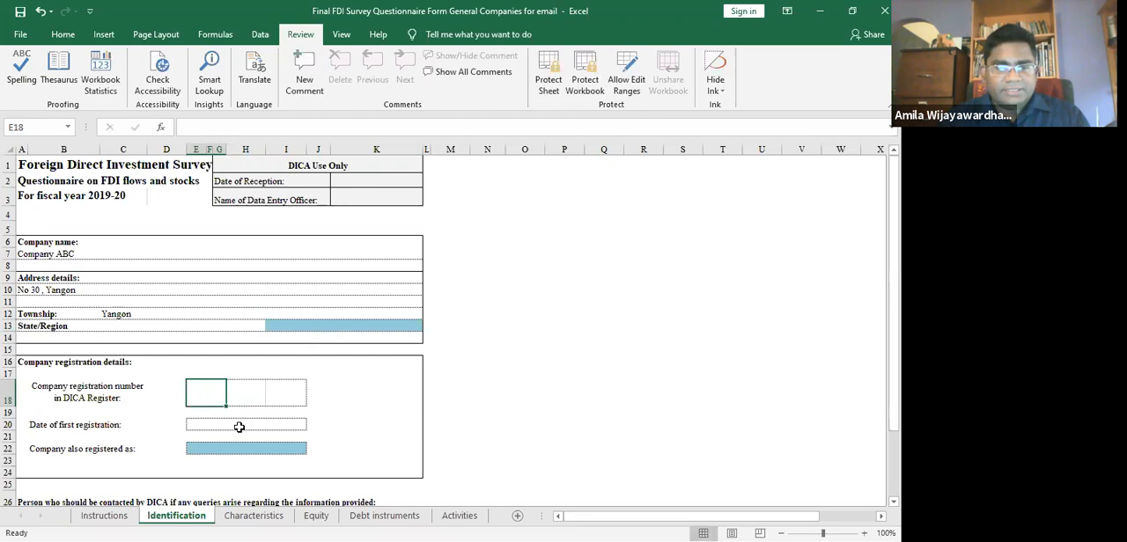
{"action": "left_click", "coordinate": [247, 425]}
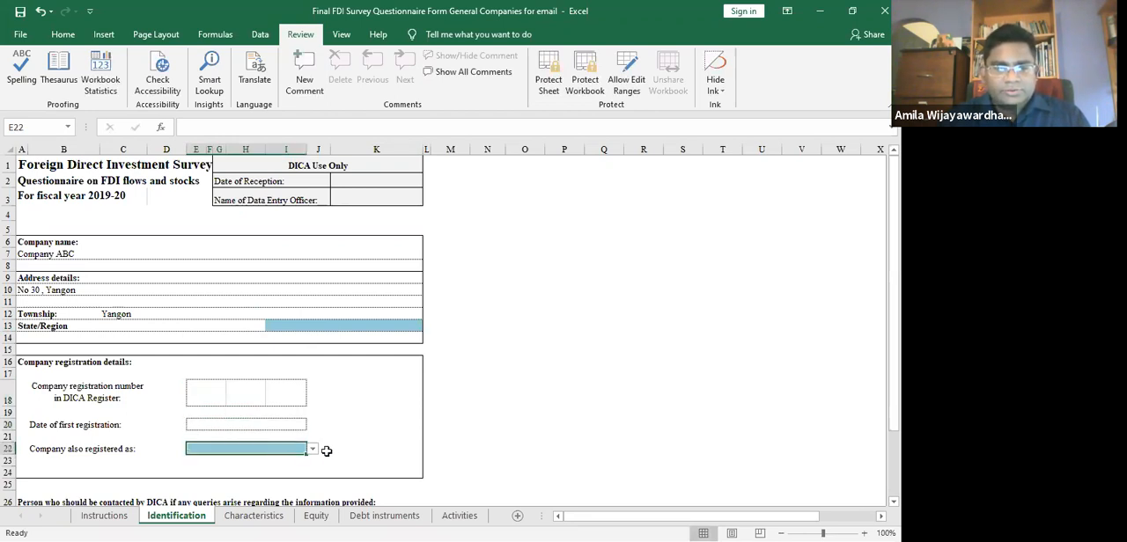
{"action": "left_click", "coordinate": [312, 450]}
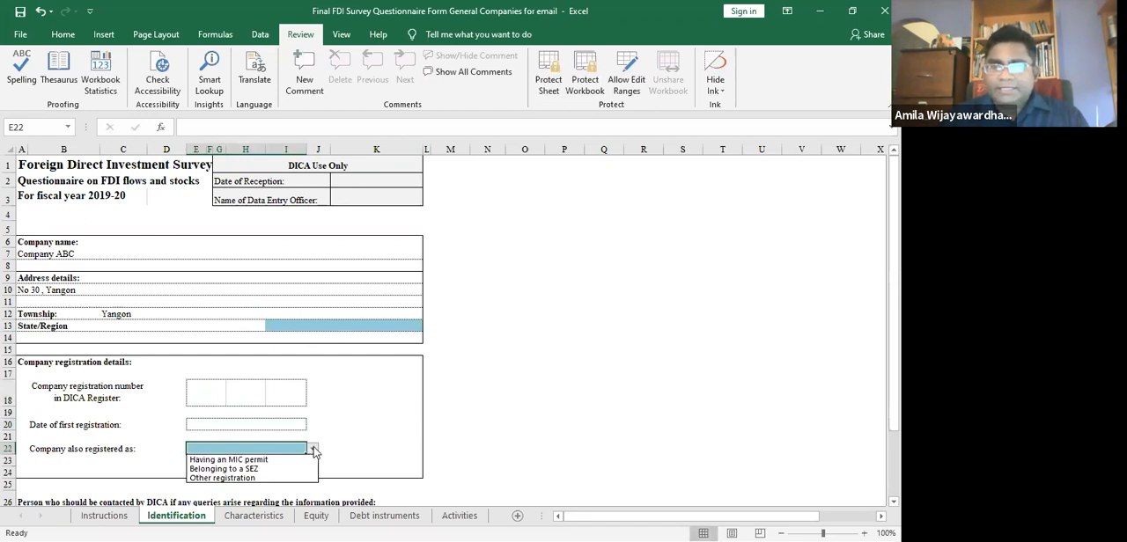
{"action": "mouse_move", "coordinate": [247, 461]}
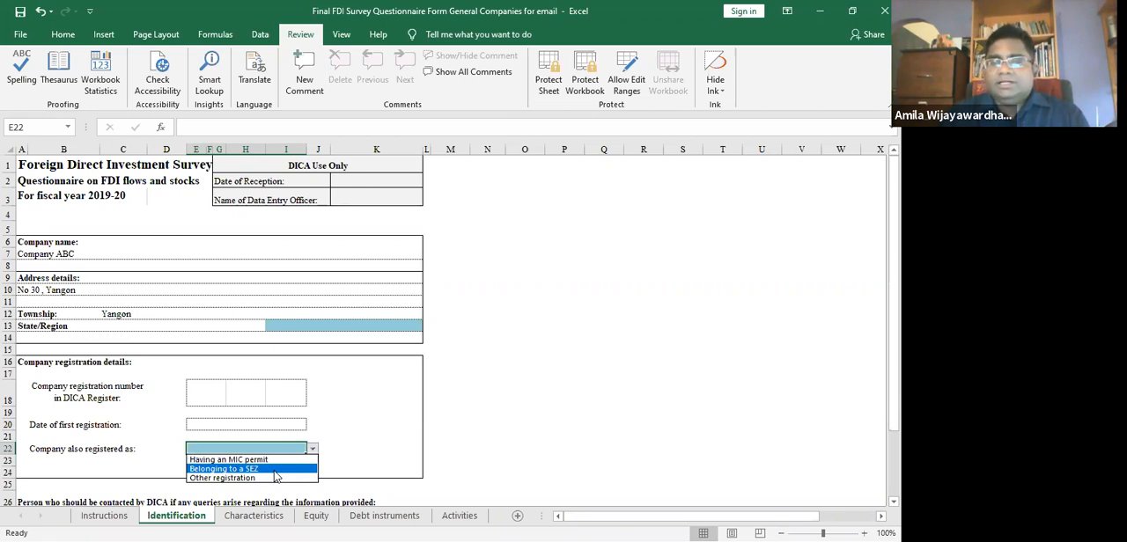
{"action": "mouse_move", "coordinate": [224, 477]}
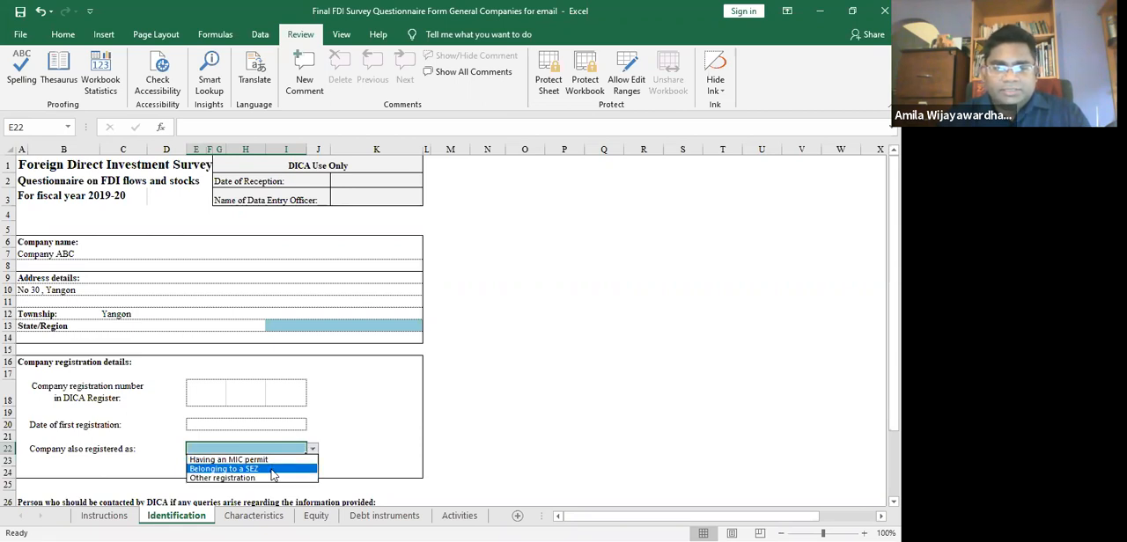
{"action": "left_click", "coordinate": [224, 469]}
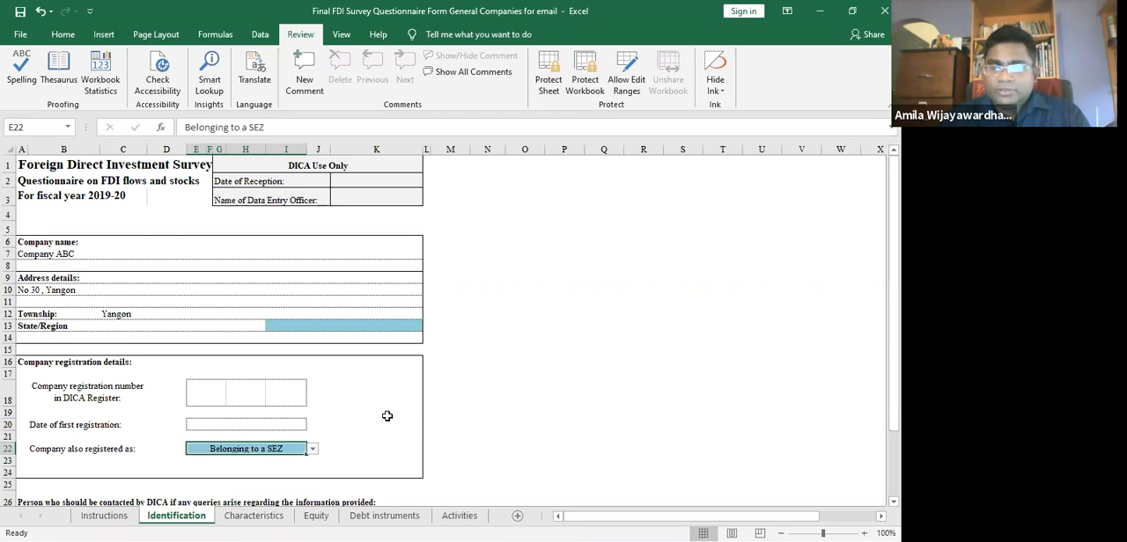
- Scroll past the contact details and switch to the Characteristics sheet
{"action": "scroll", "scroll_direction": "down", "scroll_amount": 3}
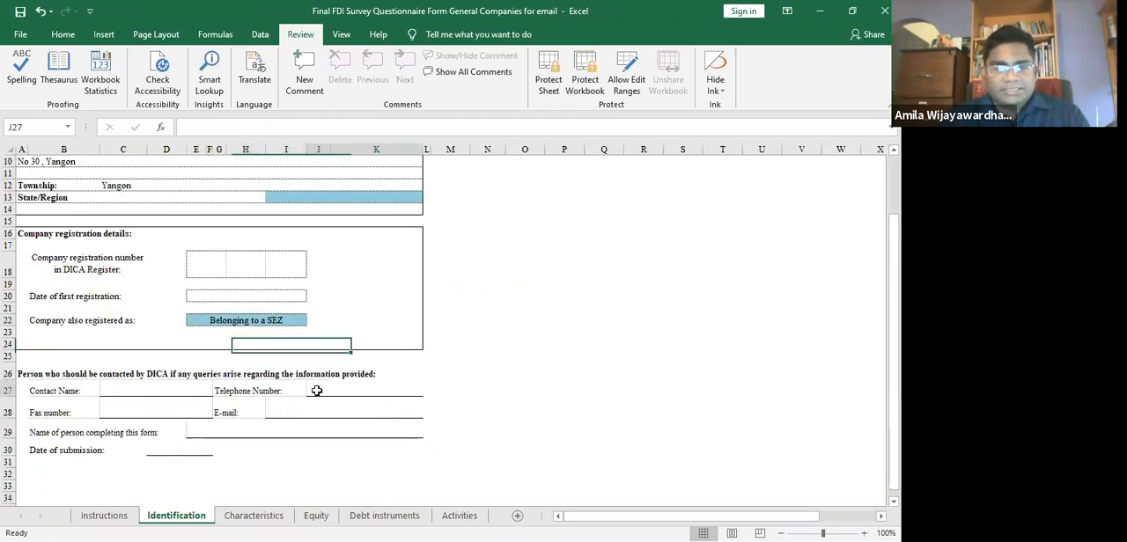
{"action": "left_click", "coordinate": [134, 391]}
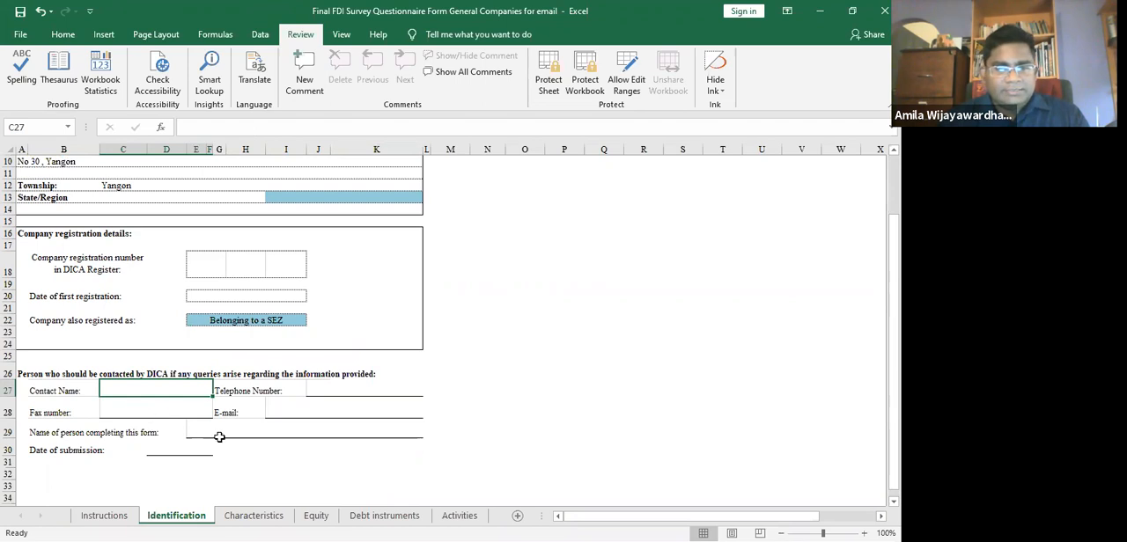
{"action": "left_click", "coordinate": [253, 516]}
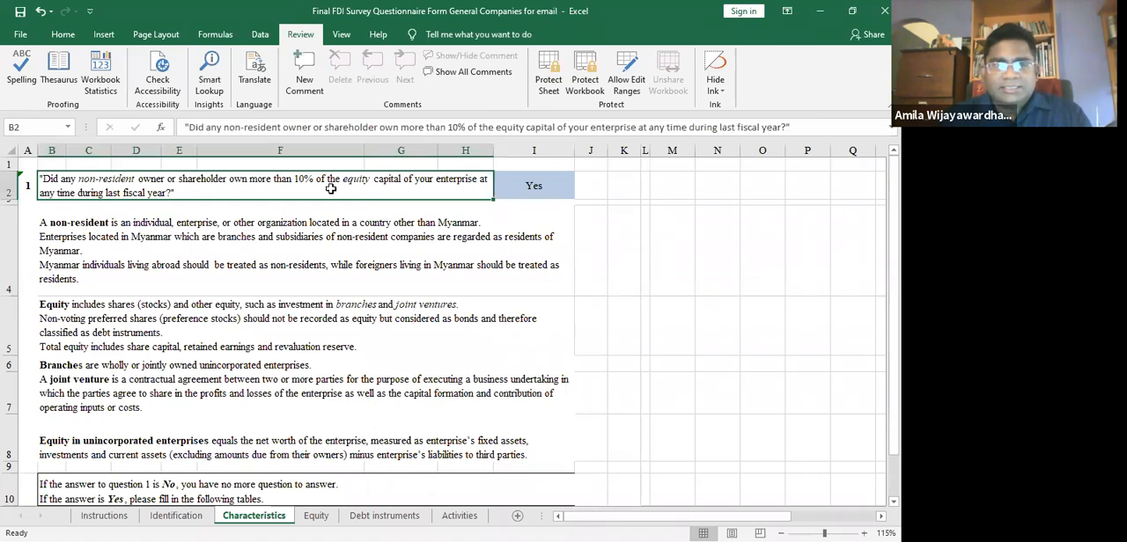
- Choose 'Yes' in cell I2 for non-resident ownership above 10% of equity
{"action": "left_click", "coordinate": [850, 536]}
{"action": "type", "text": "No"}
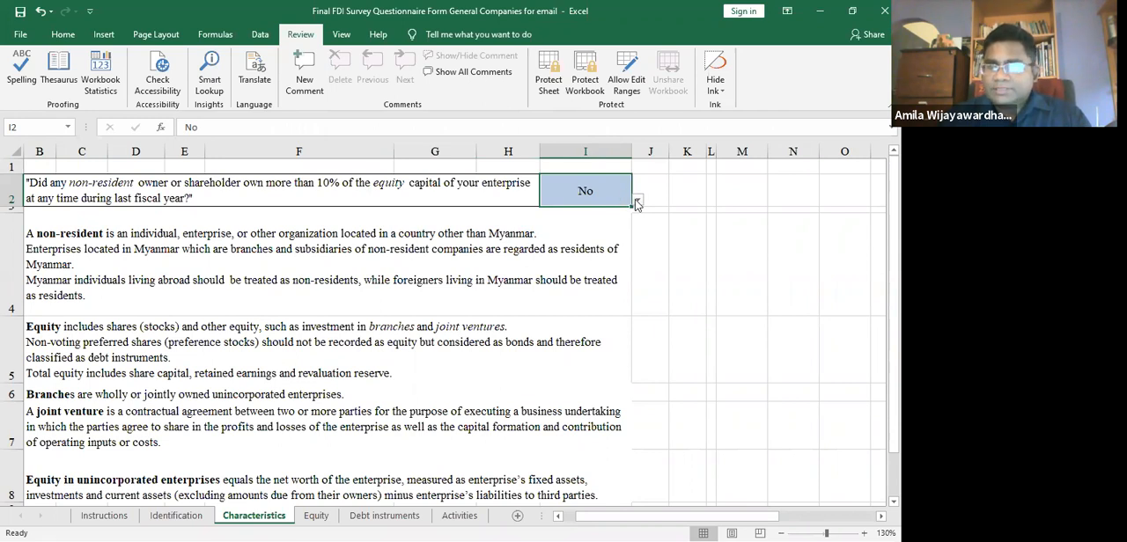
{"action": "left_click", "coordinate": [637, 200]}
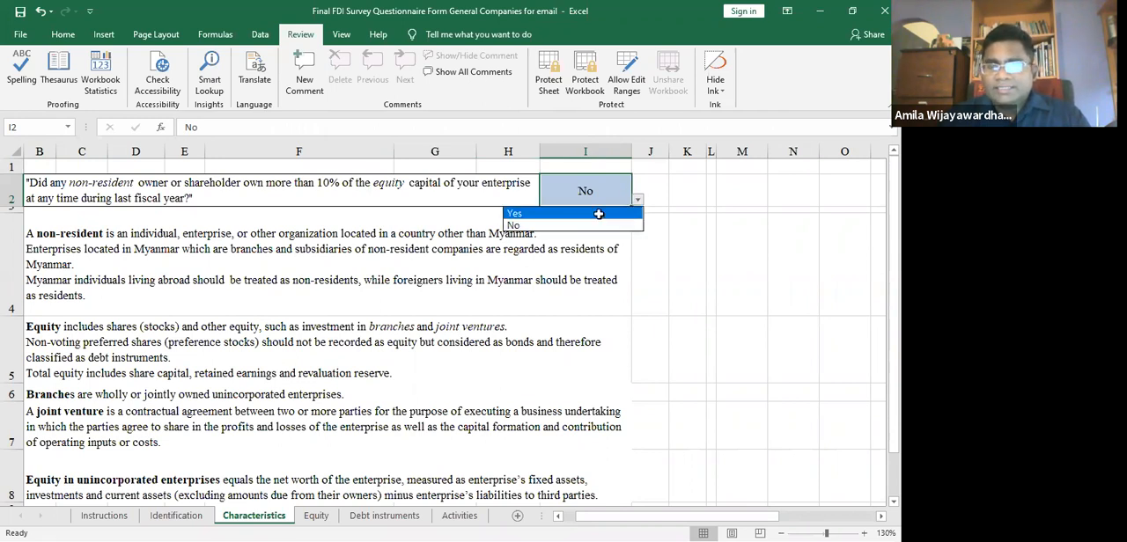
{"action": "left_click", "coordinate": [514, 214]}
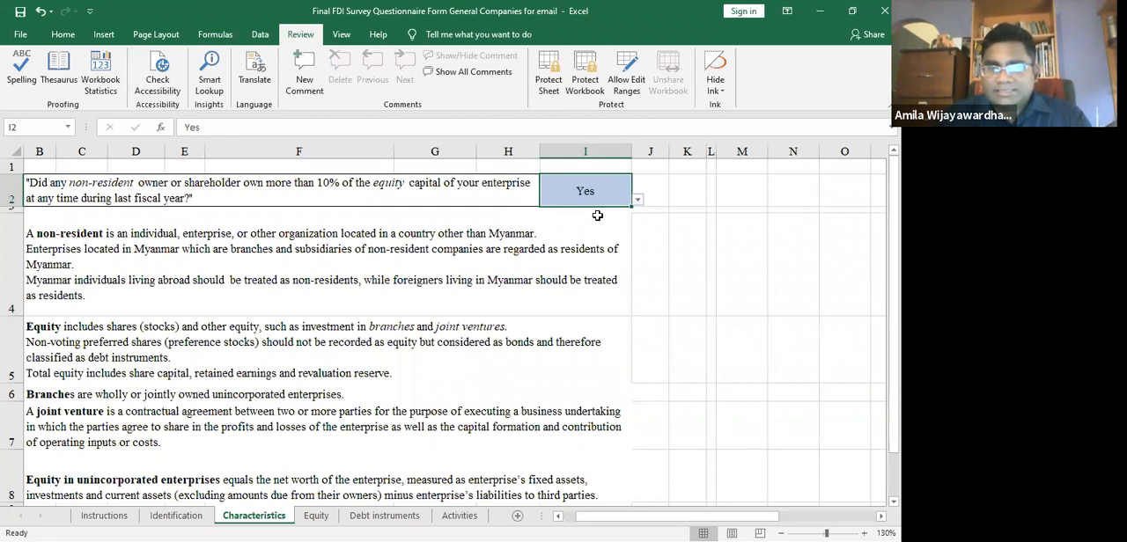
{"action": "mouse_move", "coordinate": [552, 230]}
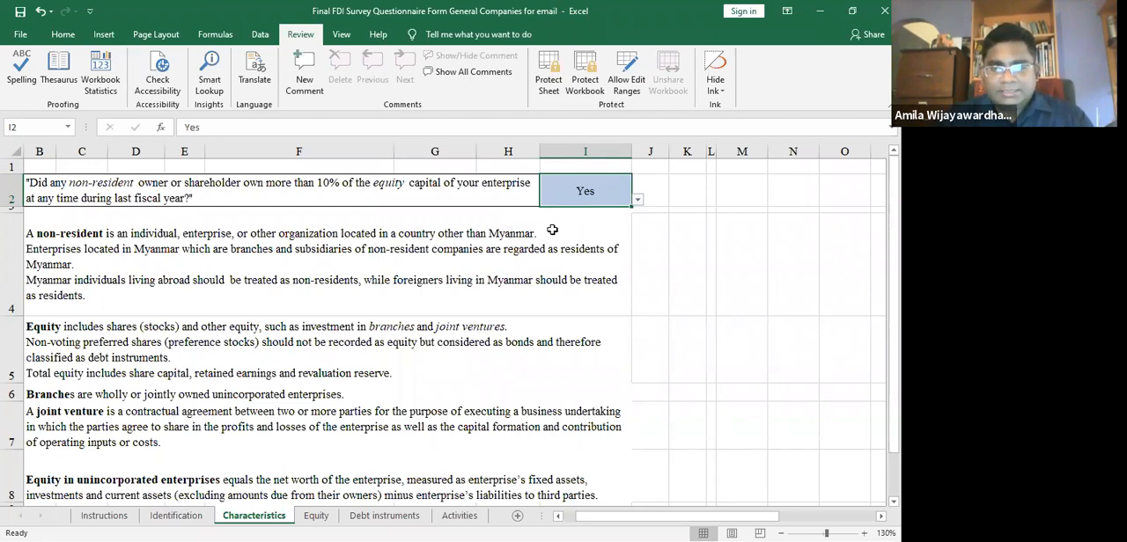
{"action": "scroll", "scroll_direction": "down", "scroll_amount": 3}
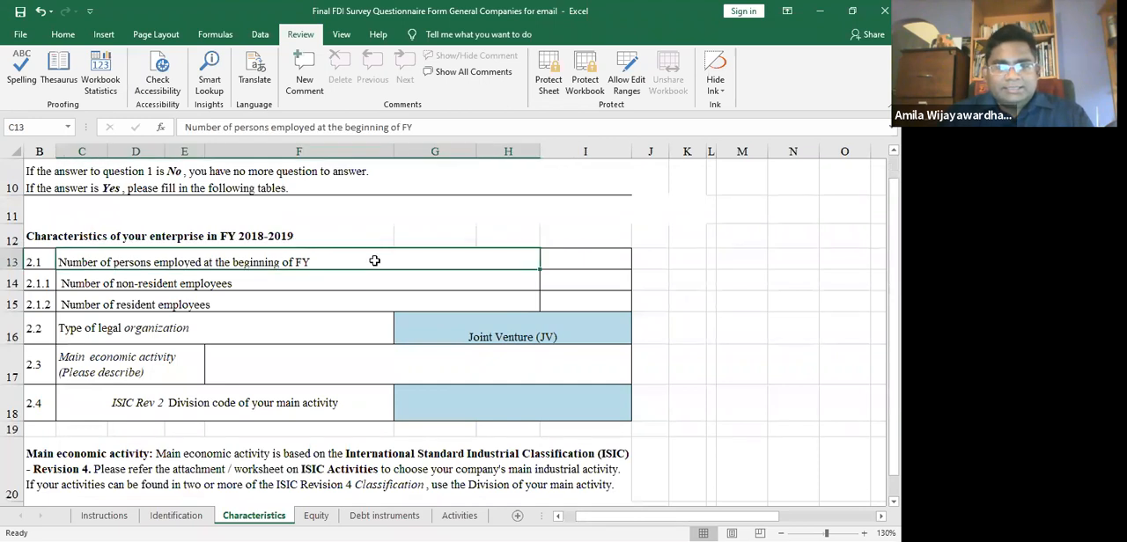
- Enter employees 100, 5 non-resident, 95 resident, and legal type Joint Venture (JV)
{"action": "left_click", "coordinate": [585, 262]}
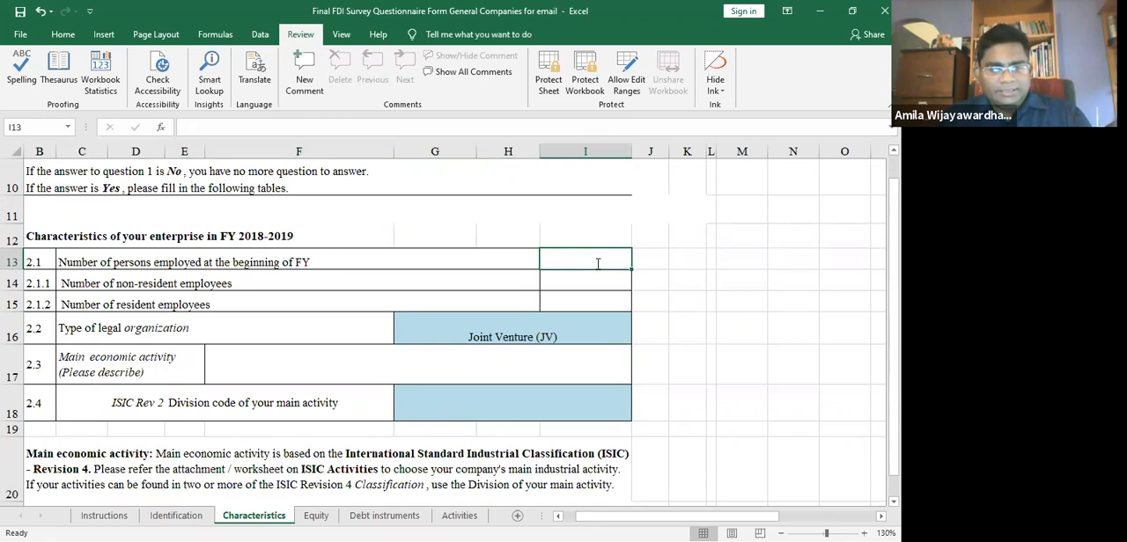
{"action": "type", "text": "100"}
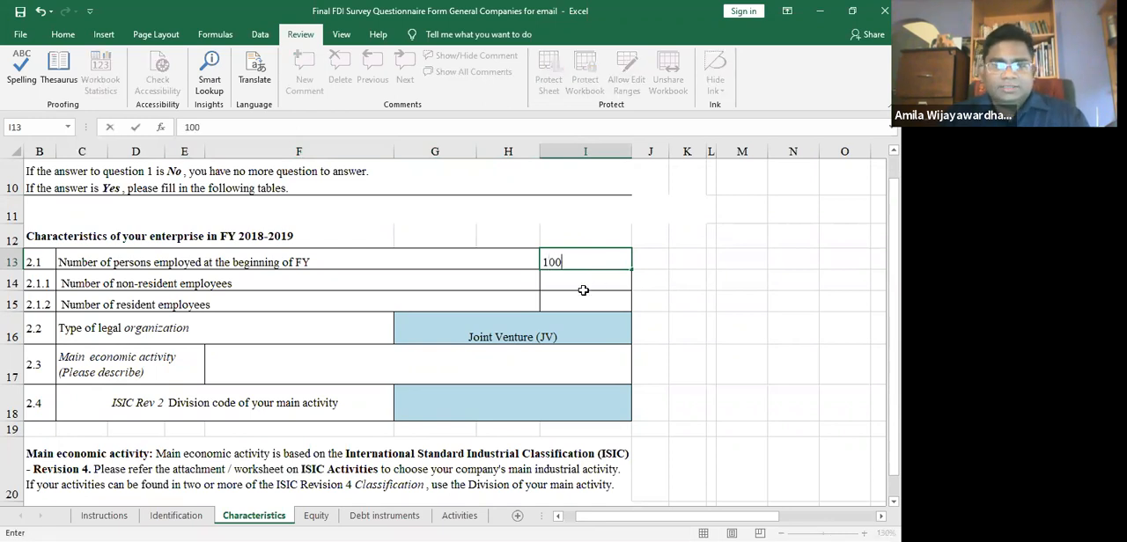
{"action": "key", "text": "Enter"}
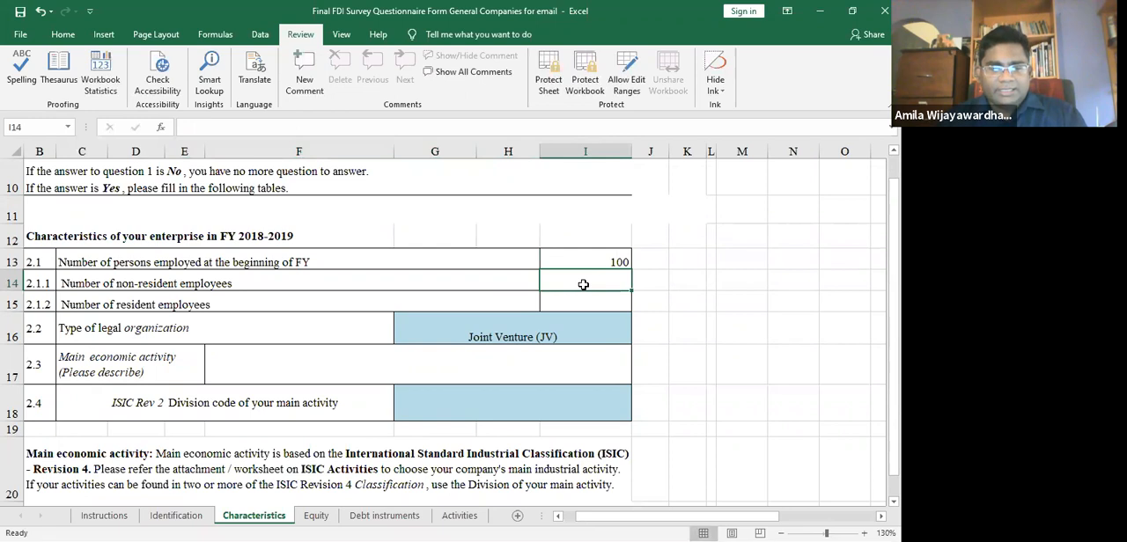
{"action": "type", "text": "10"}
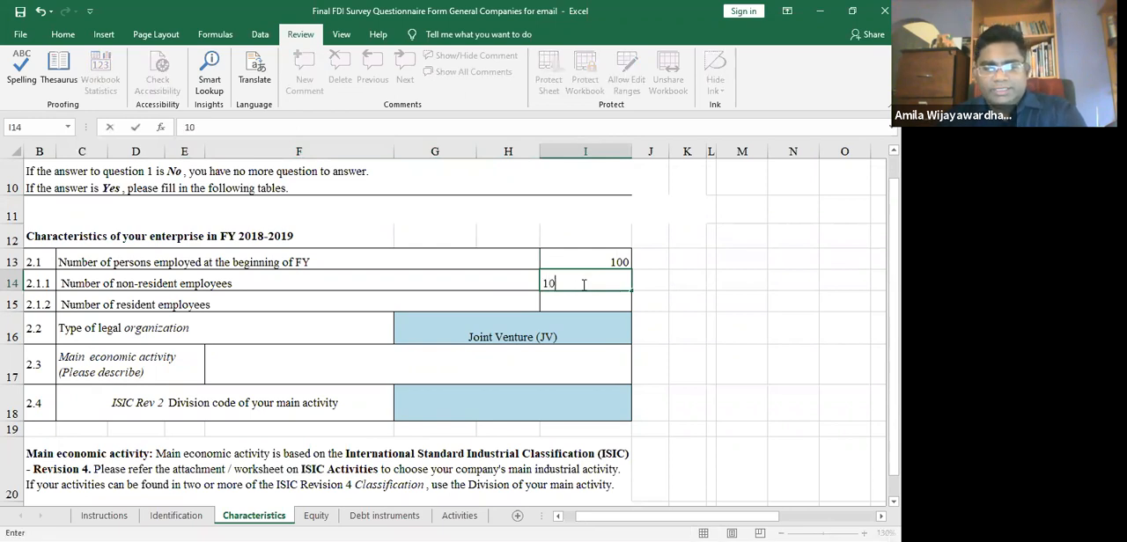
{"action": "type", "text": "5"}
{"action": "key", "text": "Enter"}
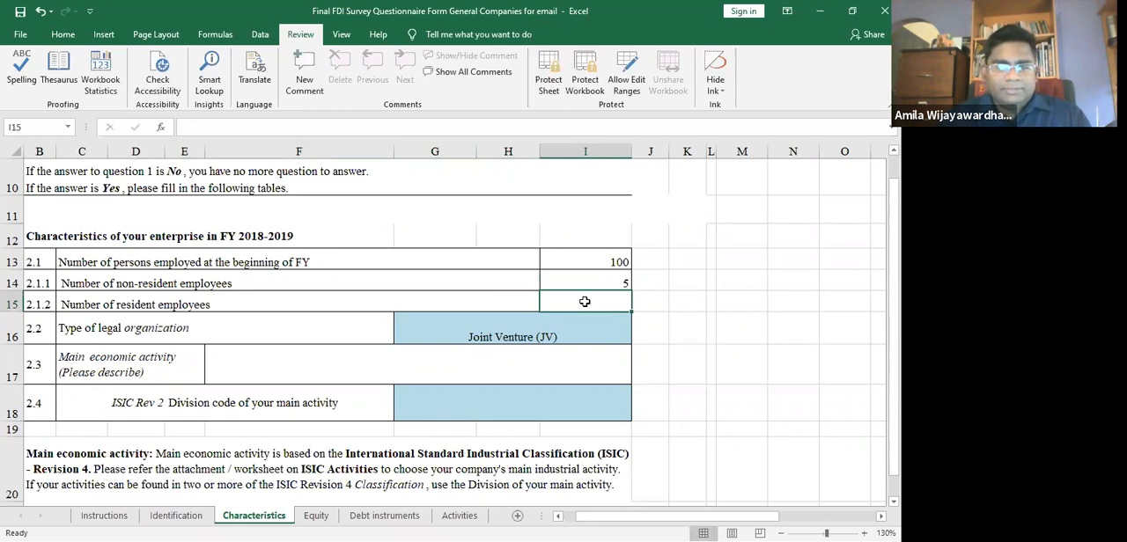
{"action": "type", "text": "95"}
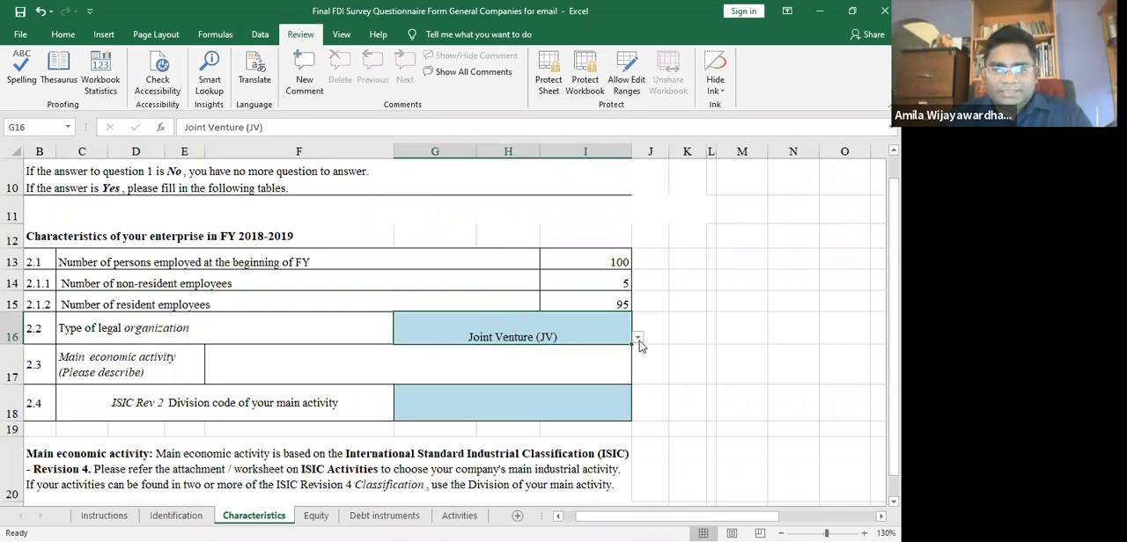
{"action": "left_click", "coordinate": [638, 338]}
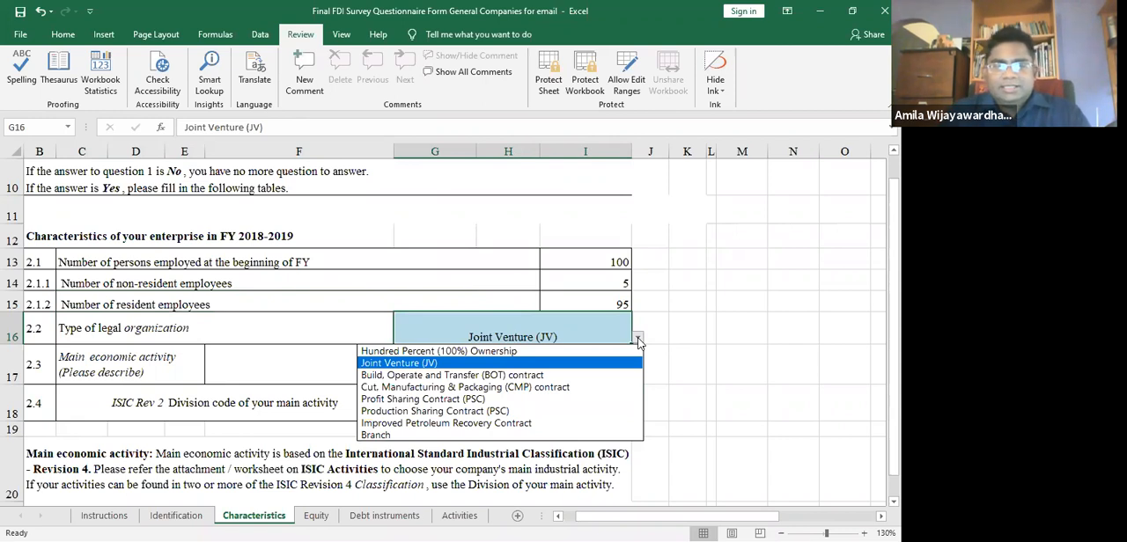
{"action": "mouse_move", "coordinate": [578, 360]}
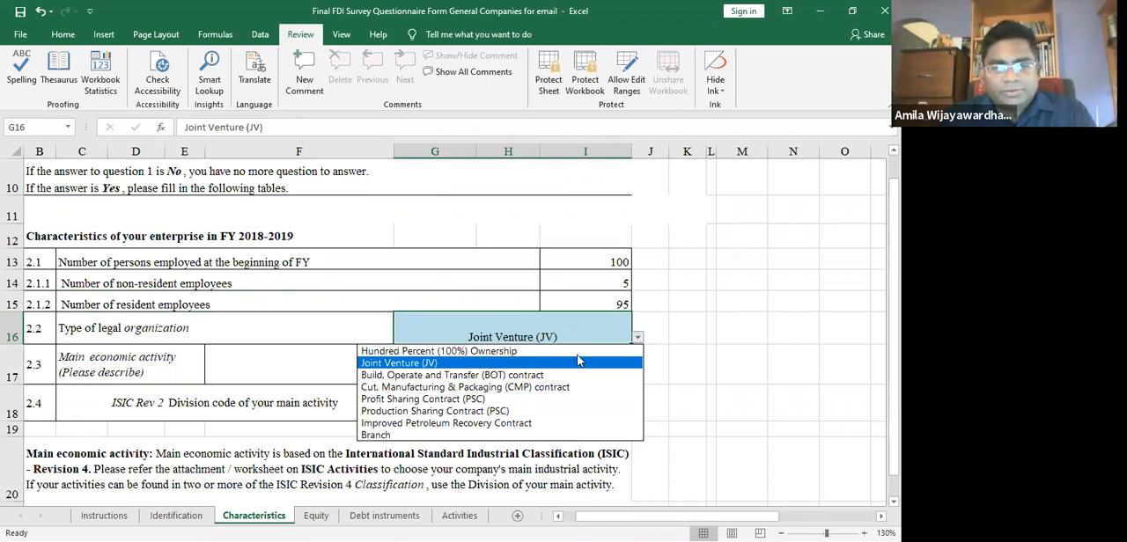
{"action": "mouse_move", "coordinate": [562, 351]}
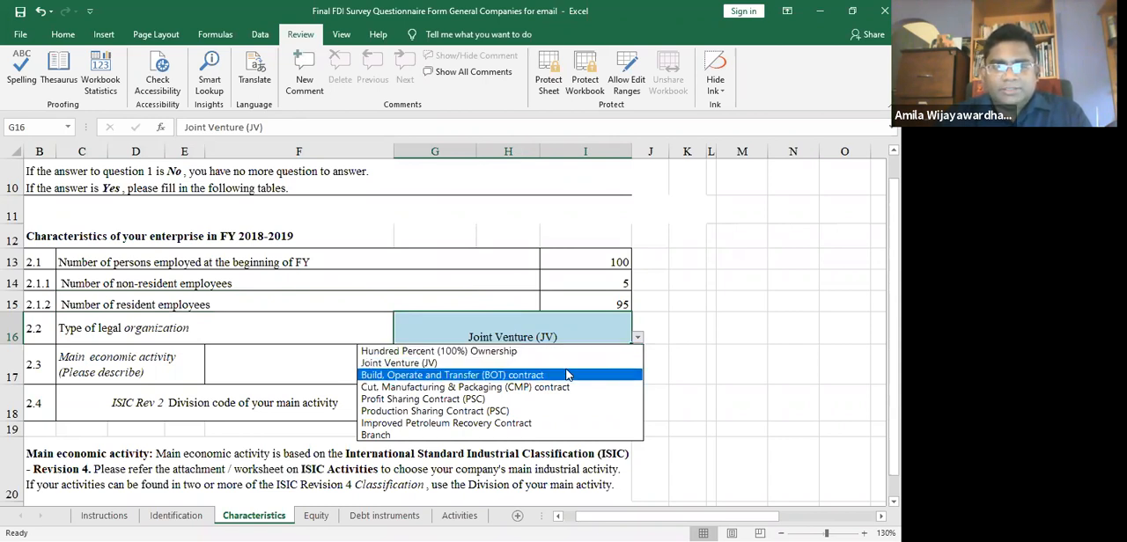
{"action": "mouse_move", "coordinate": [529, 399]}
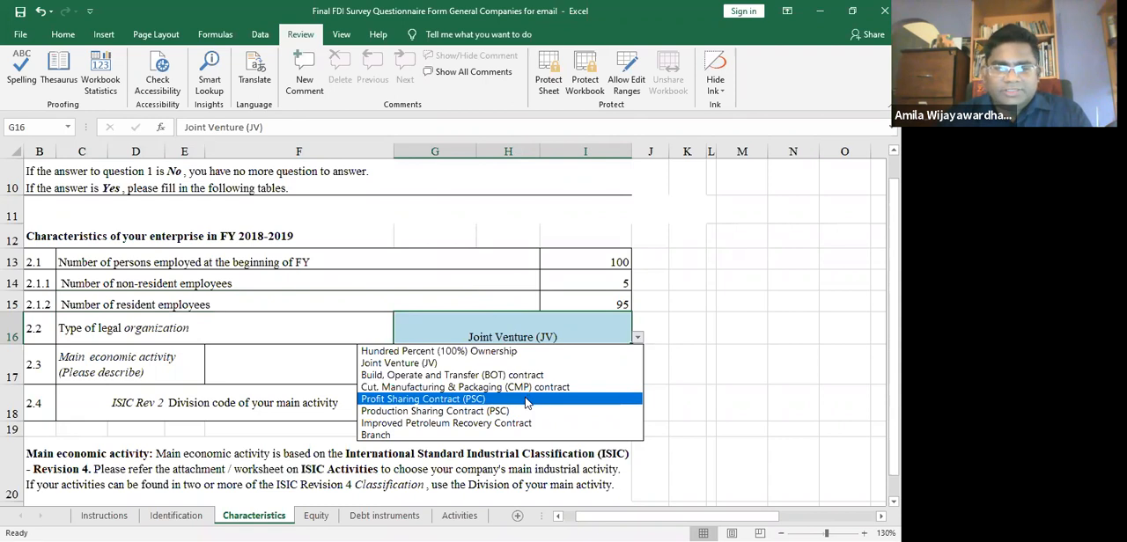
{"action": "mouse_move", "coordinate": [514, 411]}
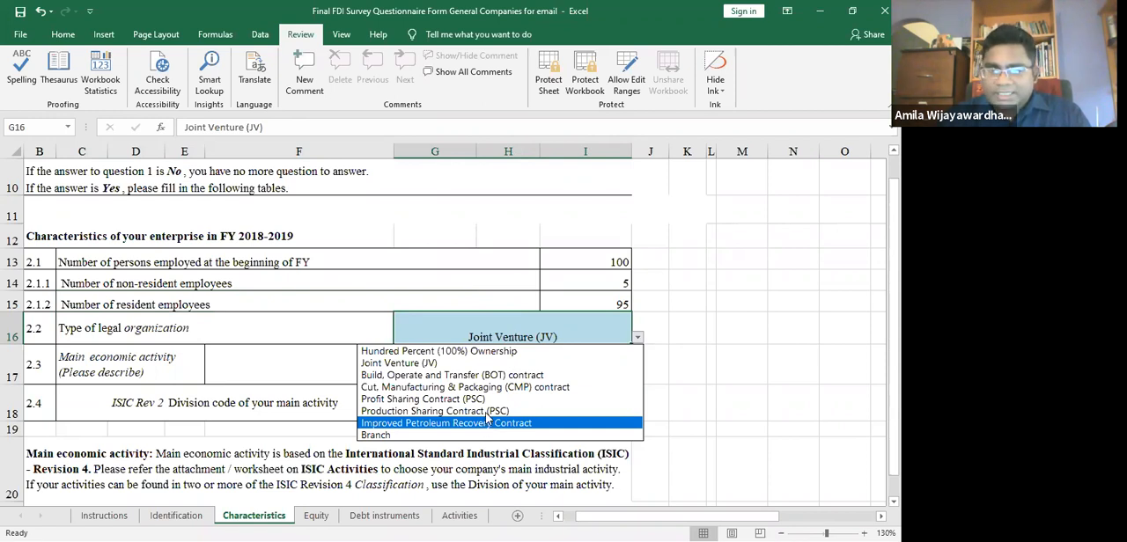
{"action": "mouse_move", "coordinate": [506, 351]}
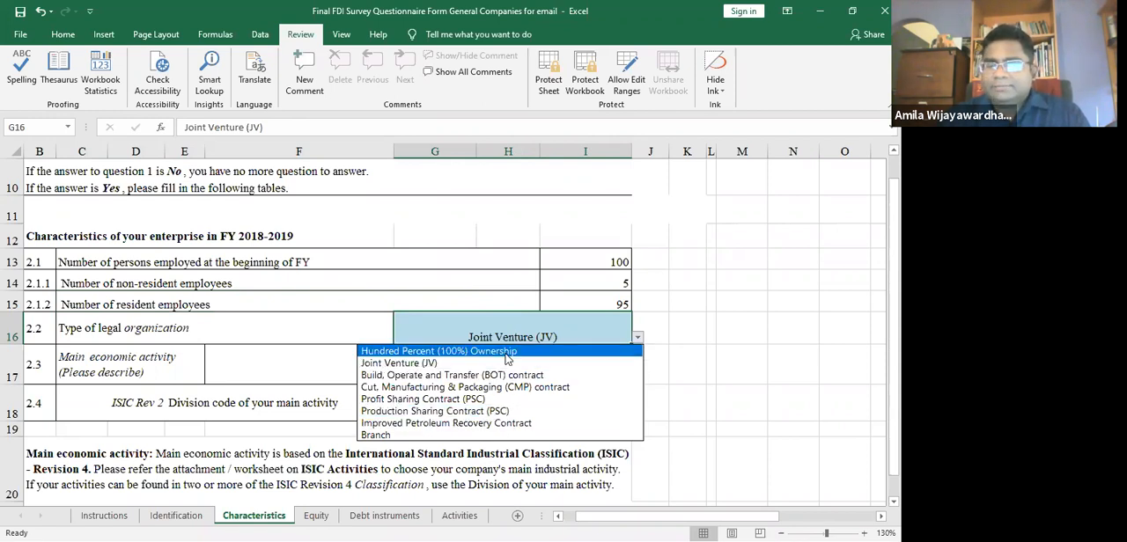
{"action": "mouse_move", "coordinate": [496, 360]}
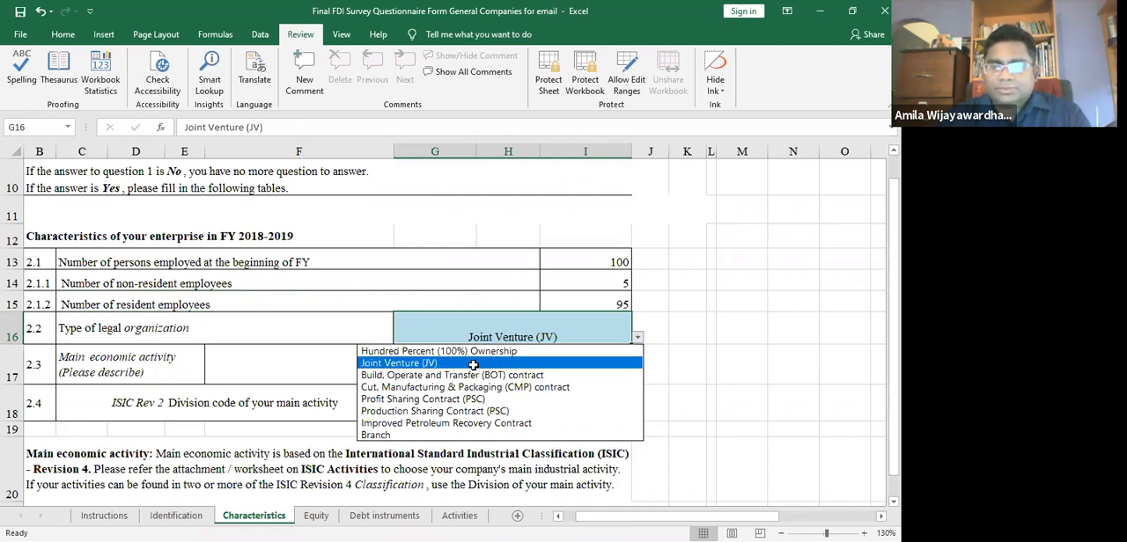
{"action": "left_click", "coordinate": [400, 363]}
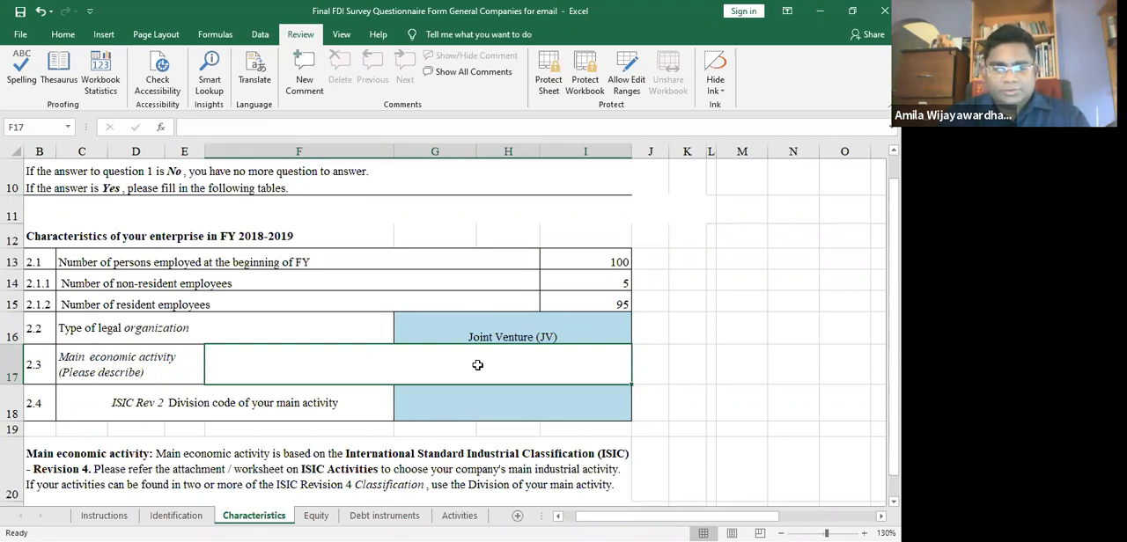
- Type 'Production mens wear for exports' in the main activity cell F17
{"action": "type", "text": "Production mens w"}
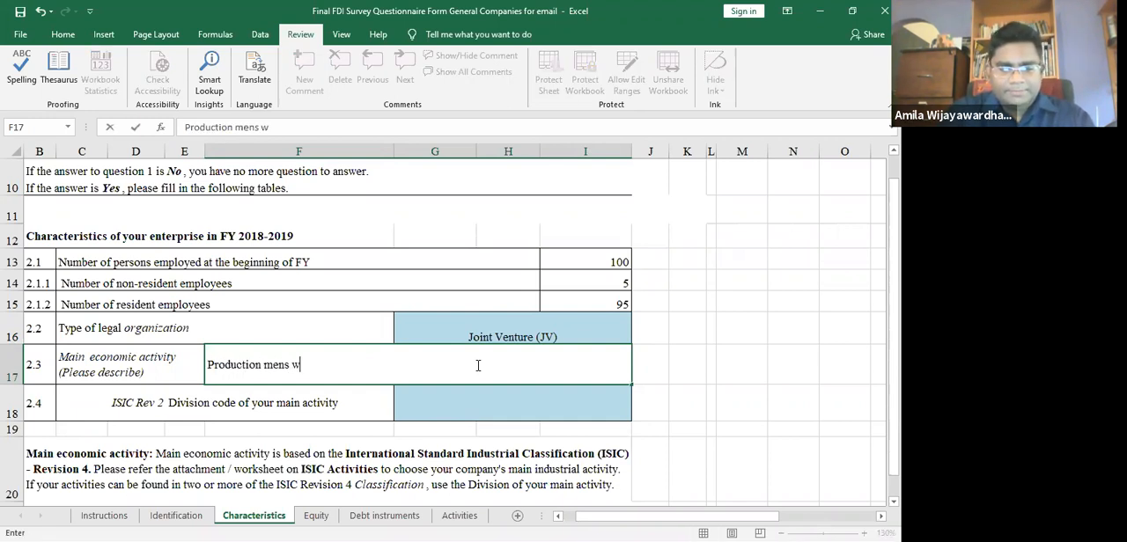
{"action": "type", "text": "ear"}
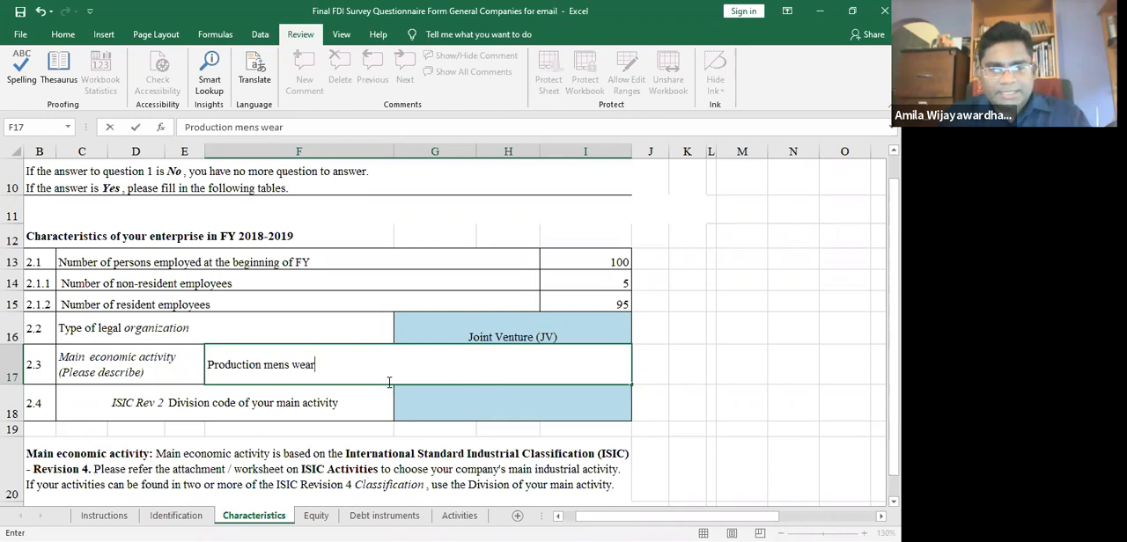
{"action": "type", "text": "fo"}
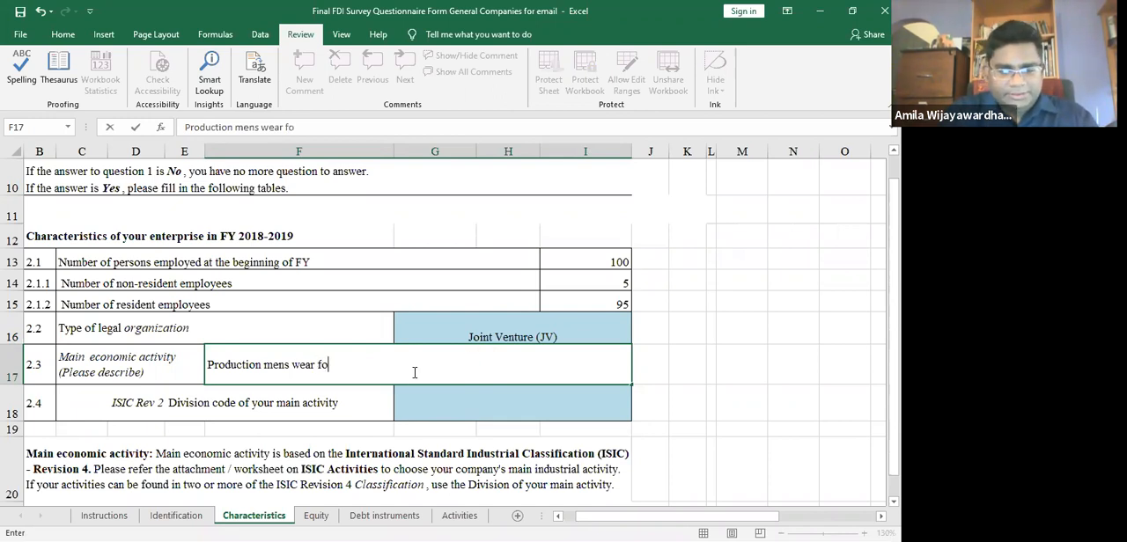
{"action": "type", "text": "r exports"}
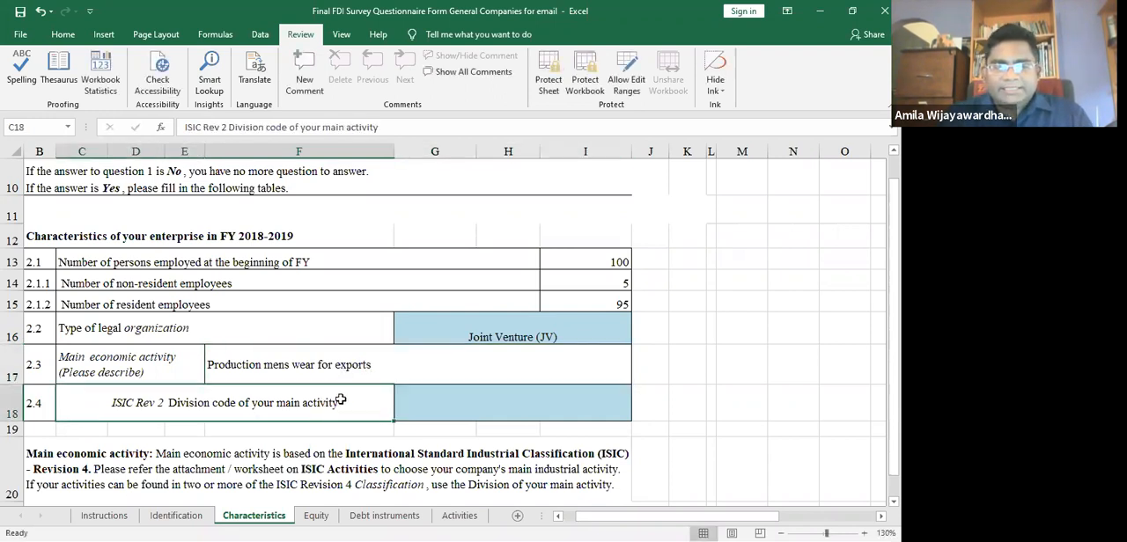
{"action": "scroll", "scroll_direction": "down", "scroll_amount": 3}
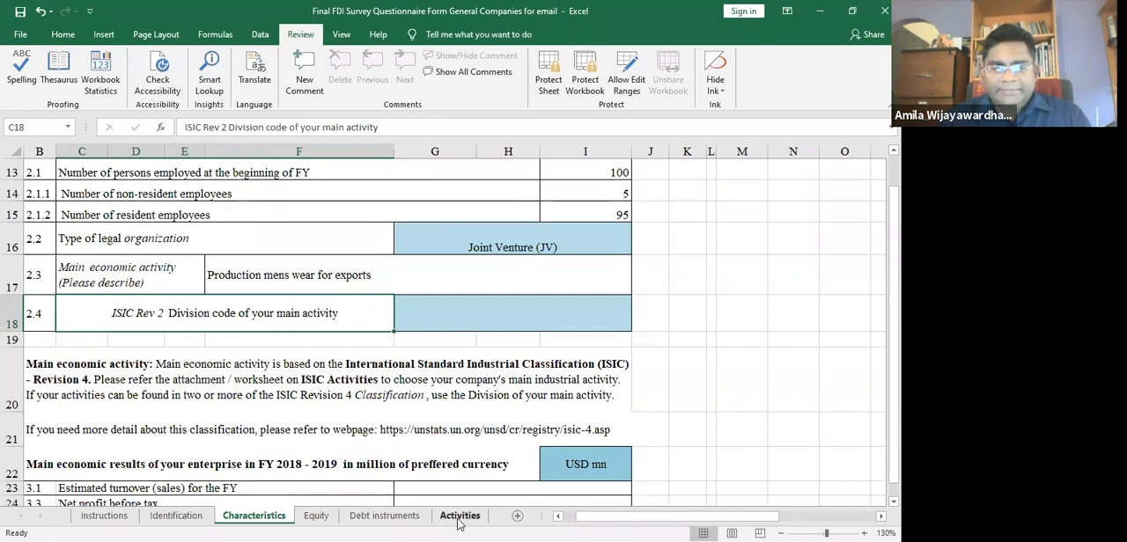
{"action": "mouse_move", "coordinate": [455, 500]}
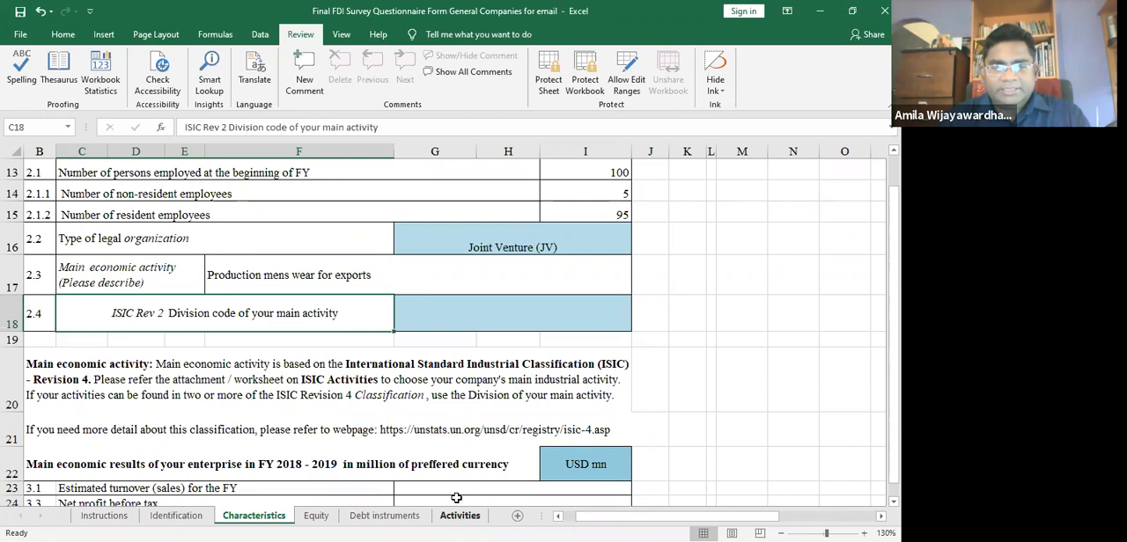
- Browse ISIC codes on the Activities sheet, then return to Identification
{"action": "left_click", "coordinate": [460, 515]}
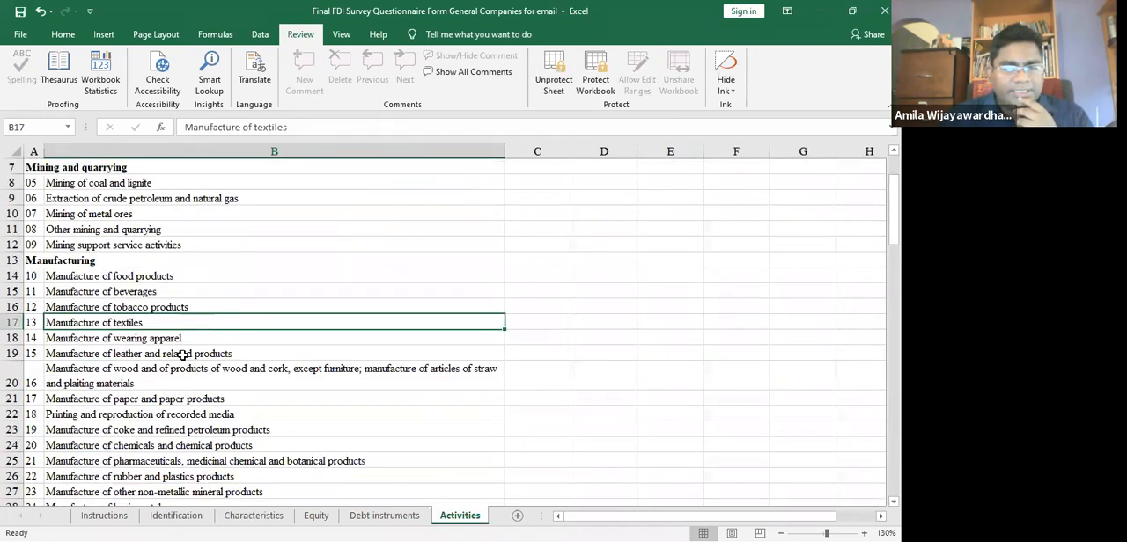
{"action": "left_click", "coordinate": [115, 338]}
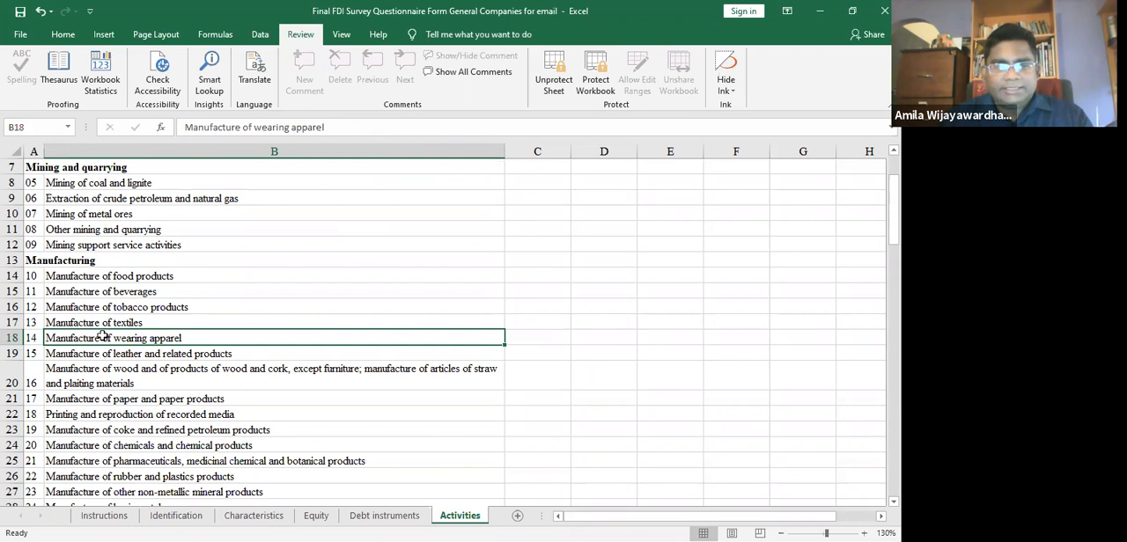
{"action": "left_click", "coordinate": [119, 276]}
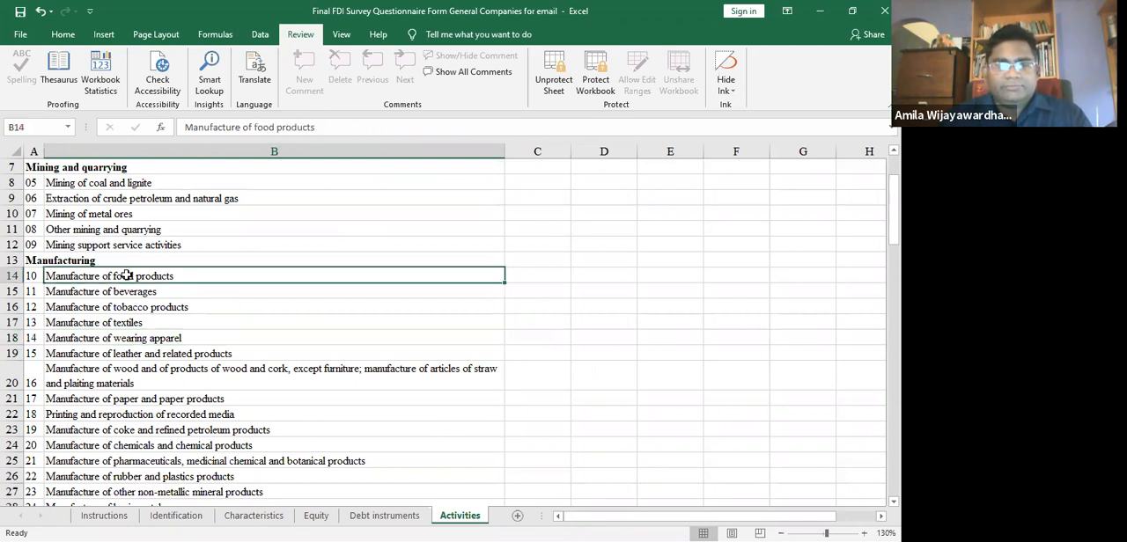
{"action": "scroll", "scroll_direction": "down", "scroll_amount": 3}
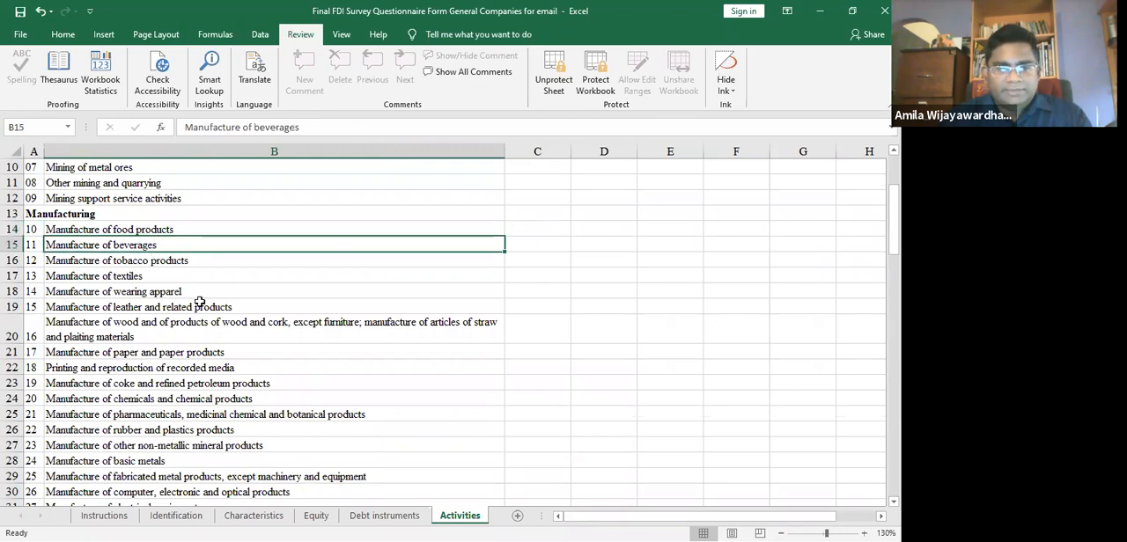
{"action": "scroll", "scroll_direction": "down", "scroll_amount": 3}
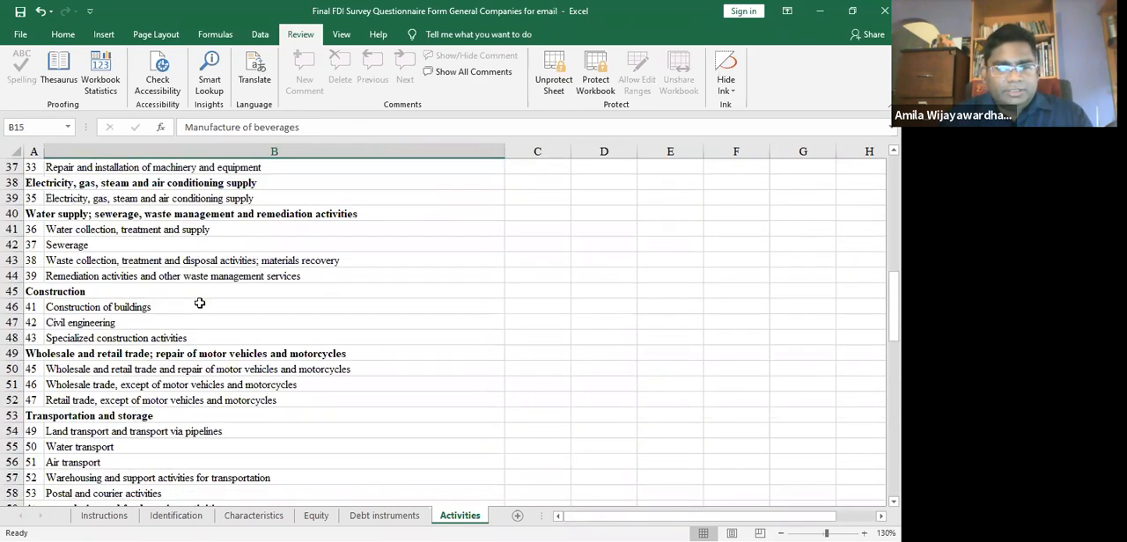
{"action": "scroll", "scroll_direction": "down", "scroll_amount": 3}
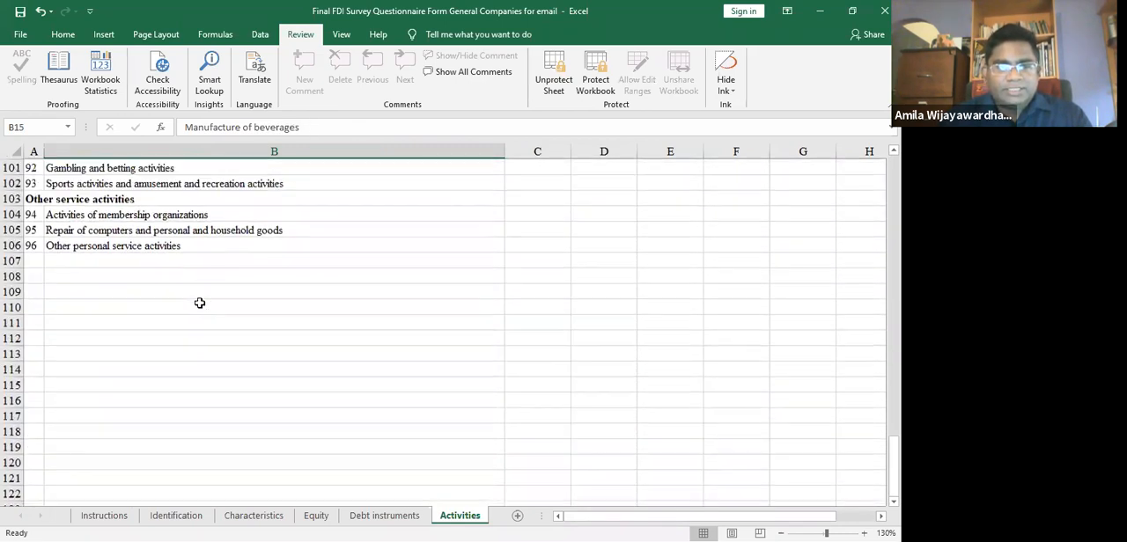
{"action": "scroll", "scroll_direction": "up", "scroll_amount": 3}
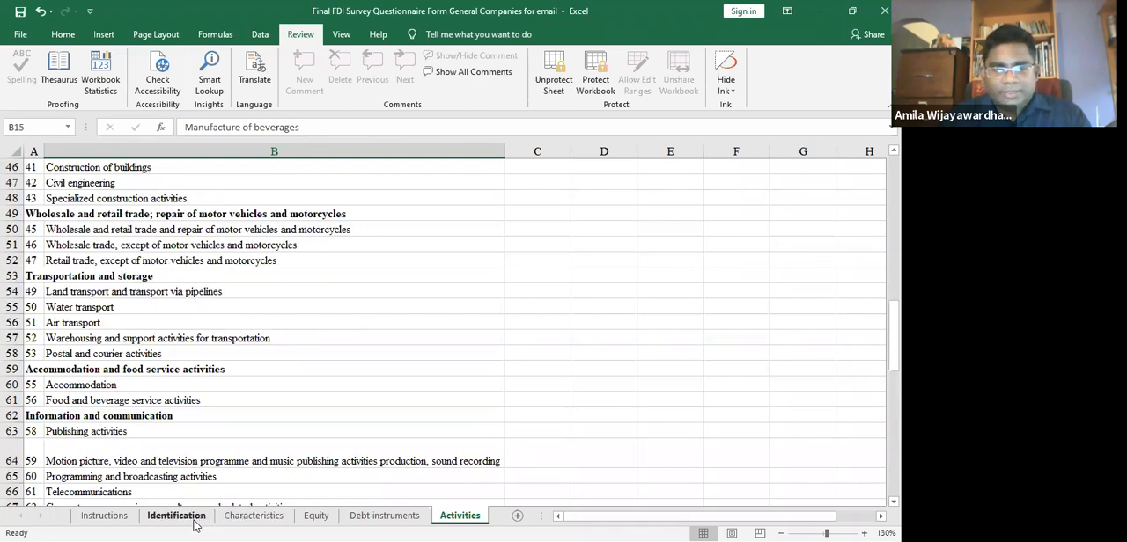
{"action": "left_click", "coordinate": [176, 516]}
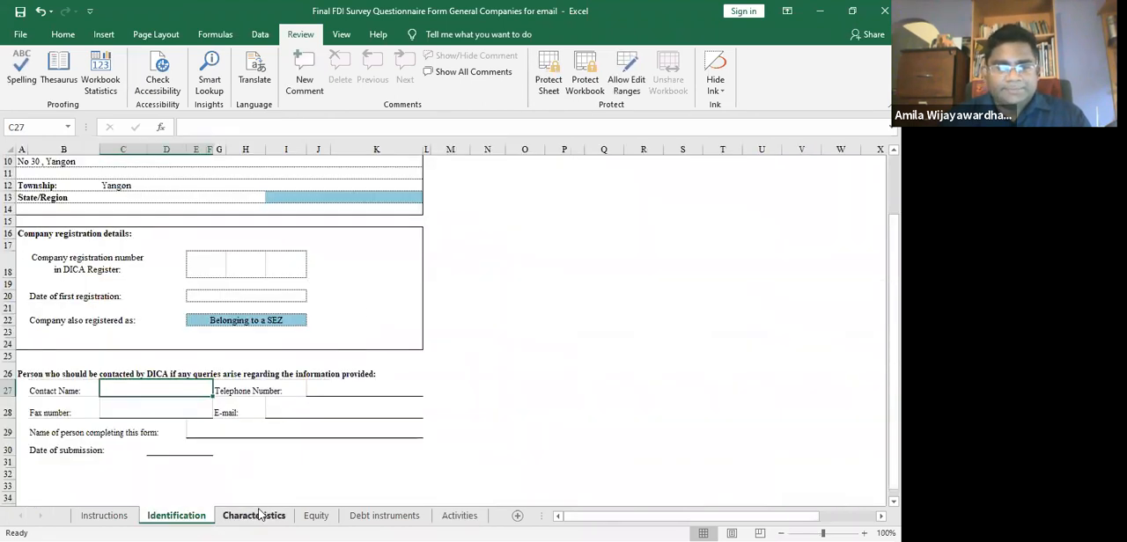
- Back on Characteristics, pick '13: Manufacture of textiles' as the ISIC division code
{"action": "left_click", "coordinate": [255, 516]}
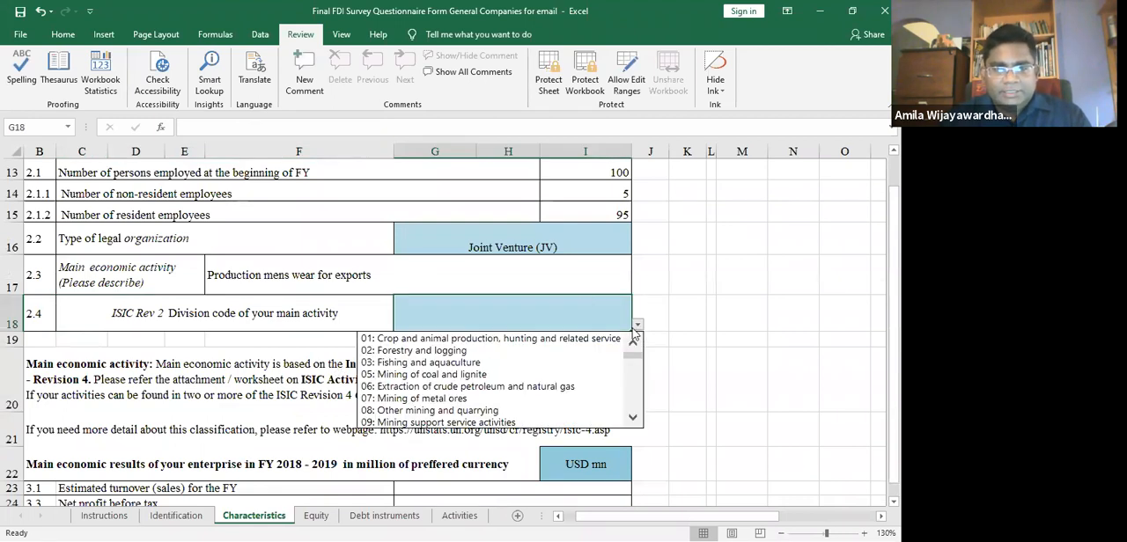
{"action": "scroll", "scroll_direction": "down", "scroll_amount": 3}
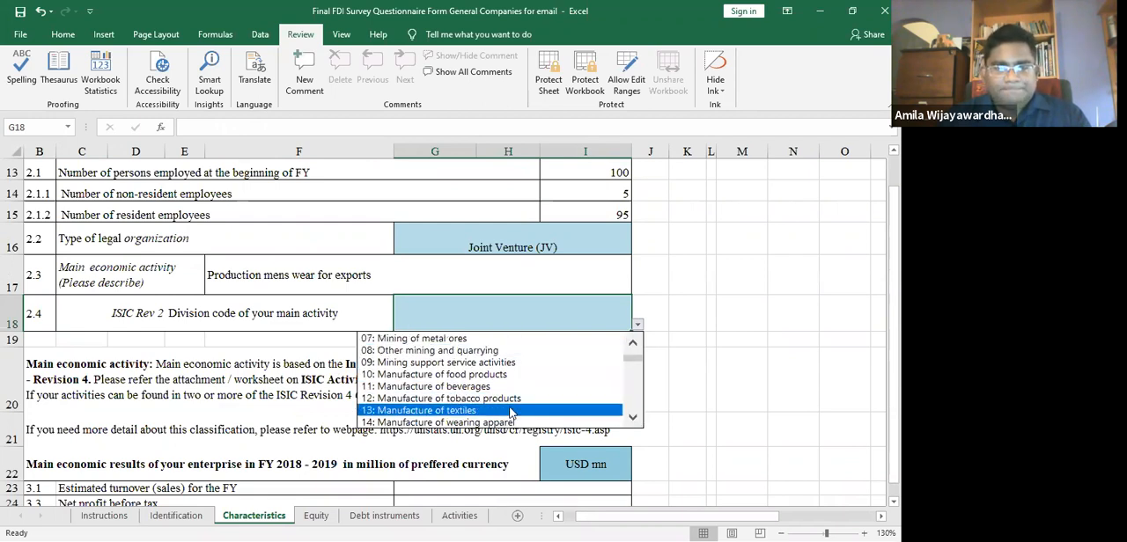
{"action": "left_click", "coordinate": [446, 423]}
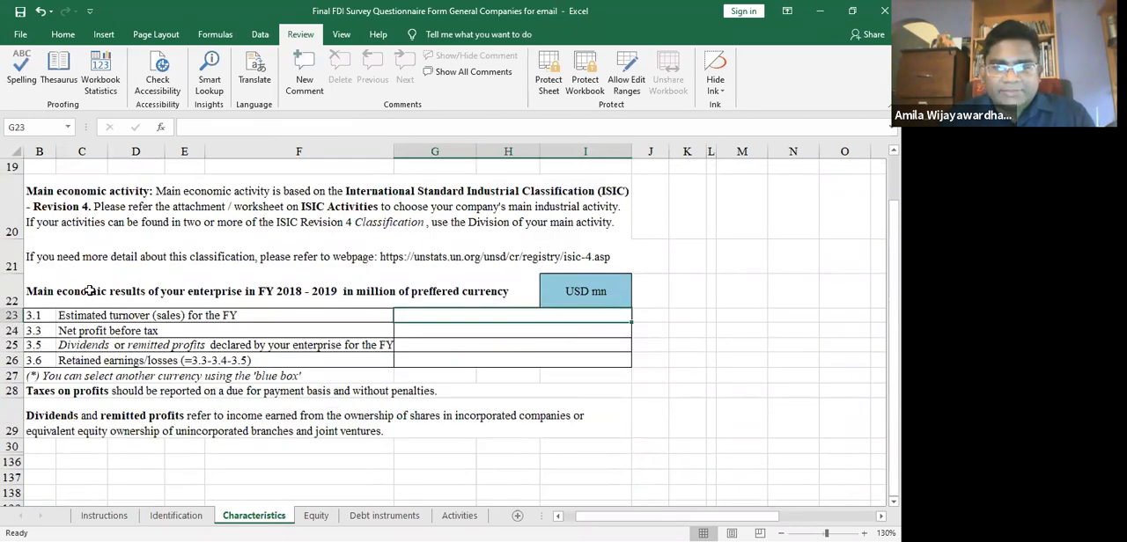
{"action": "left_click", "coordinate": [91, 291]}
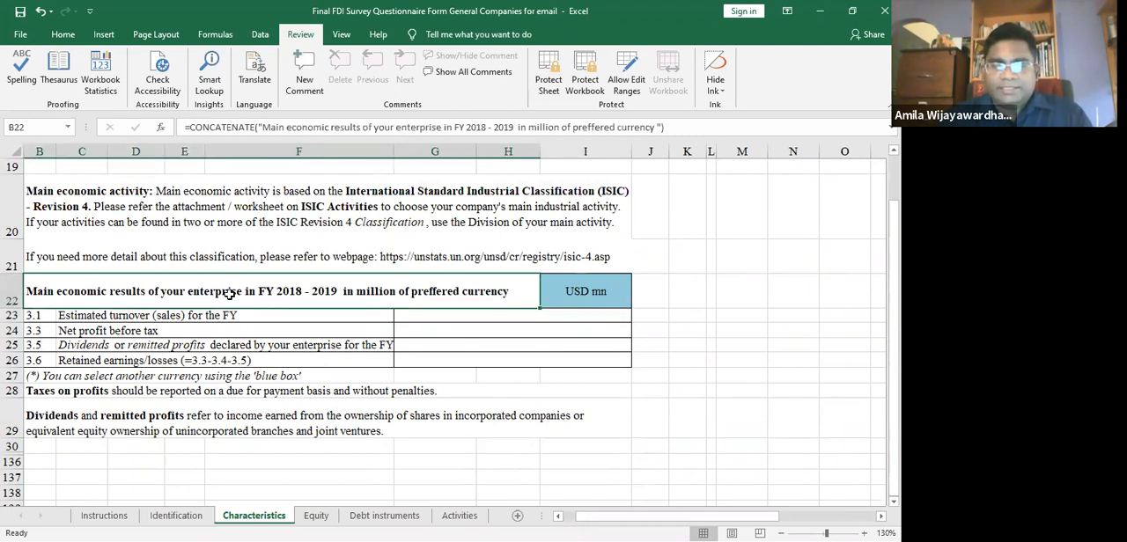
{"action": "left_click", "coordinate": [585, 291]}
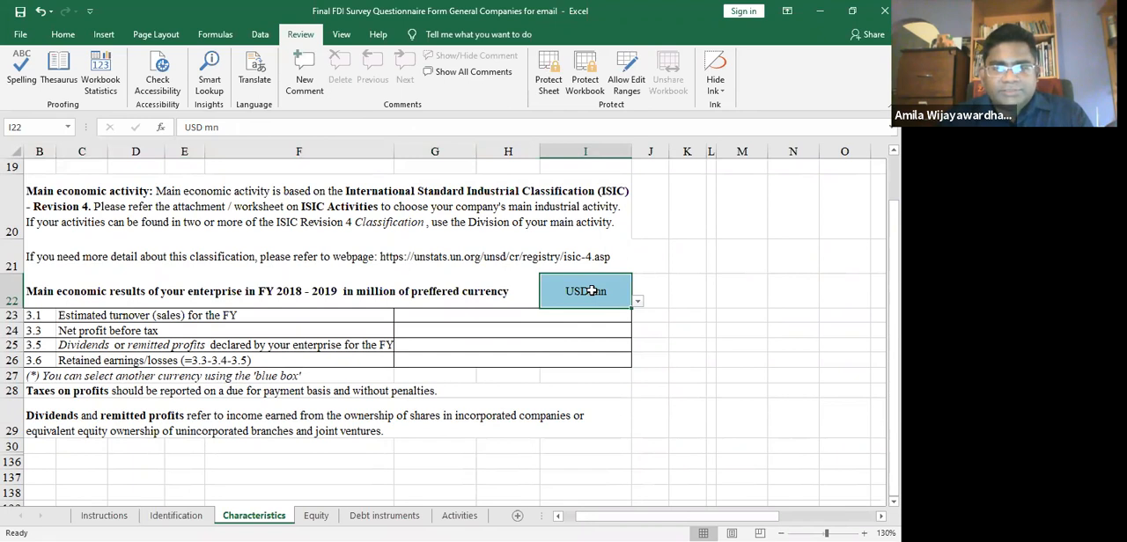
{"action": "left_click", "coordinate": [639, 301]}
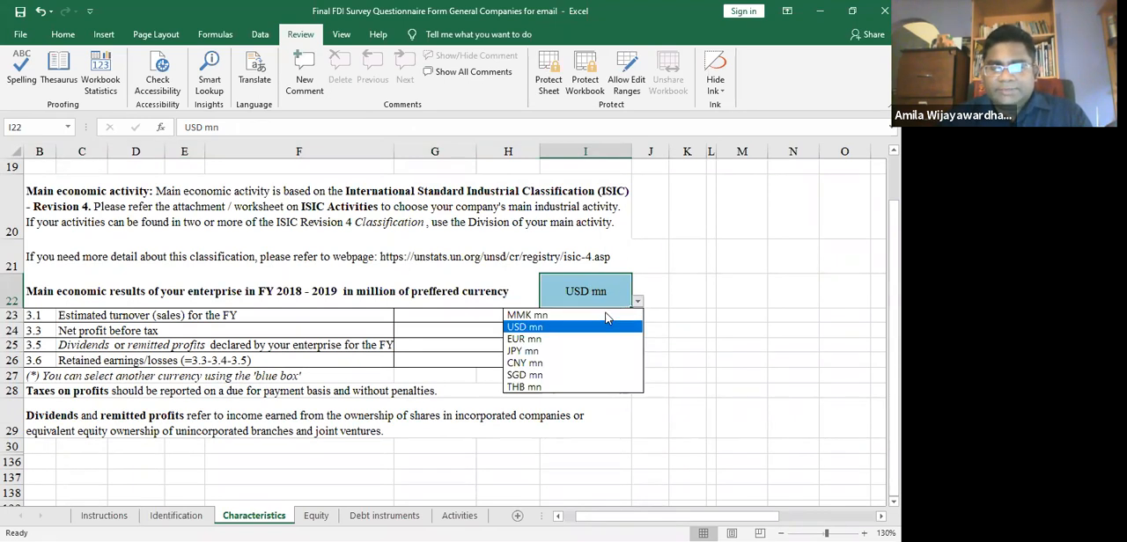
{"action": "left_click", "coordinate": [526, 316]}
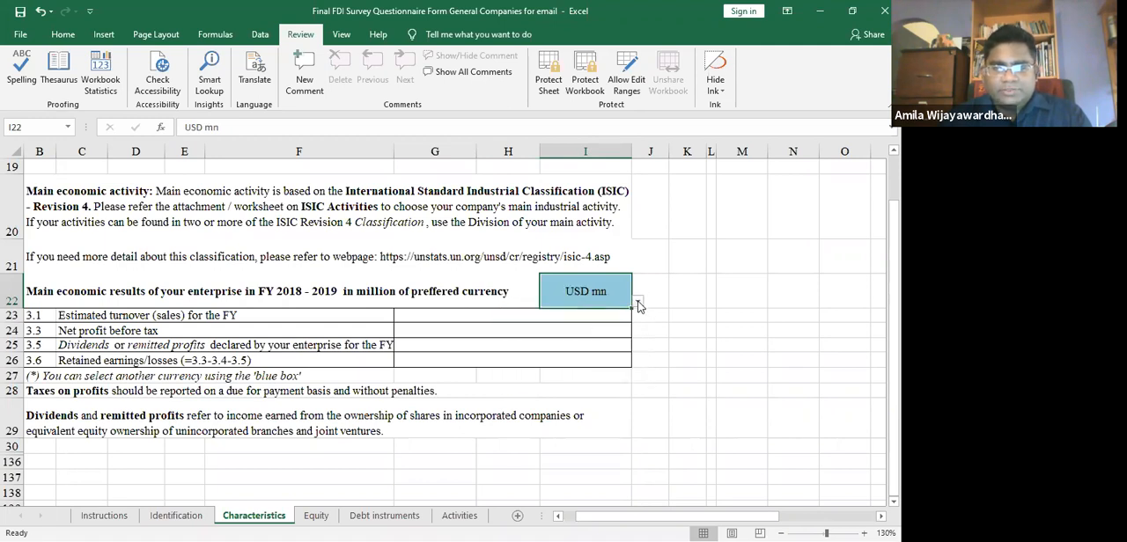
{"action": "left_click", "coordinate": [635, 303]}
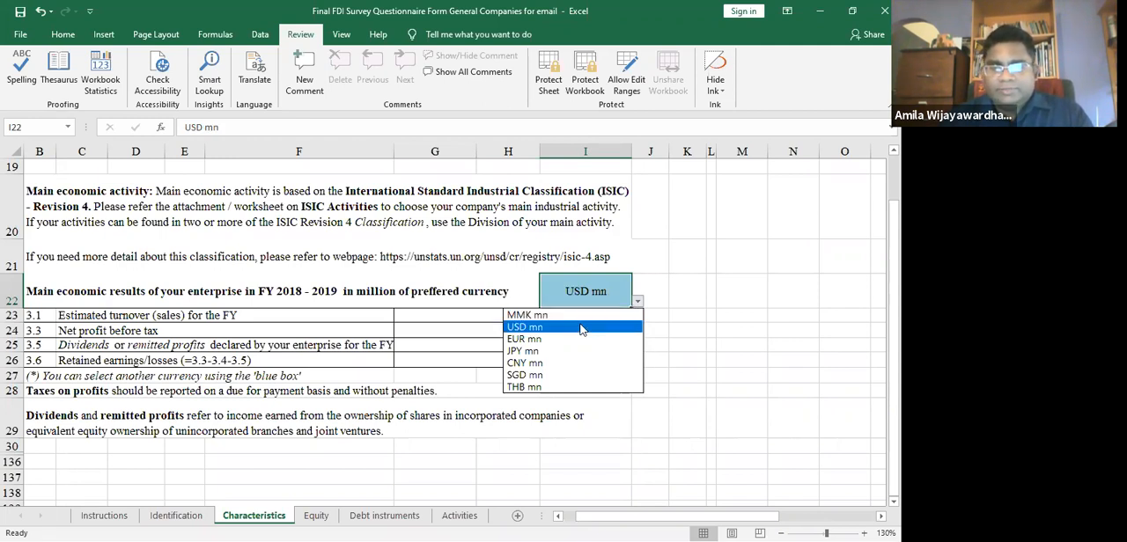
{"action": "left_click", "coordinate": [525, 327]}
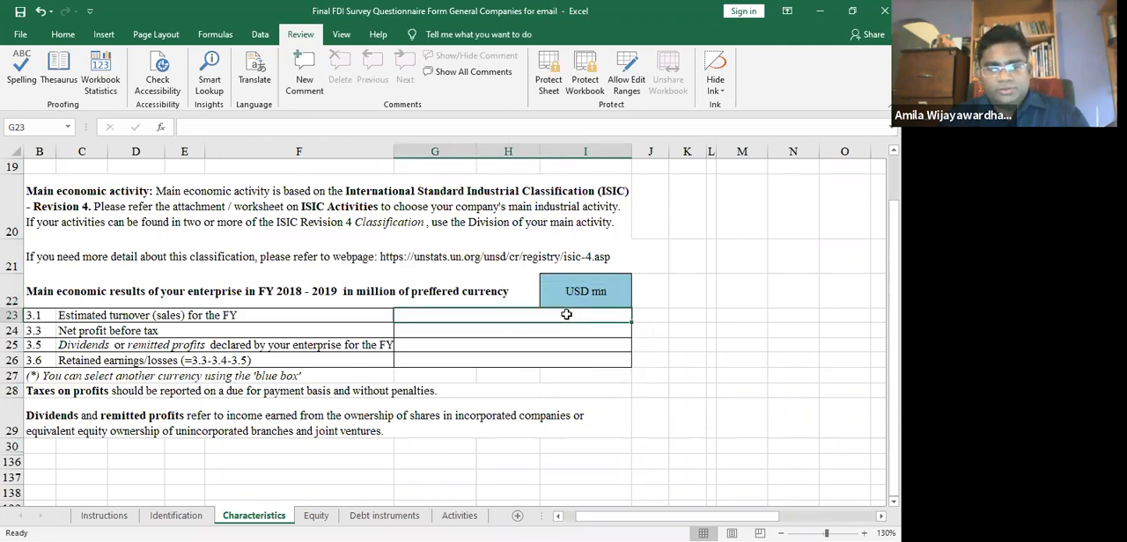
- Fill G23:G26 with turnover 100, net profit 15, dividends 5.0, retained earnings 10
{"action": "type", "text": "100.0"}
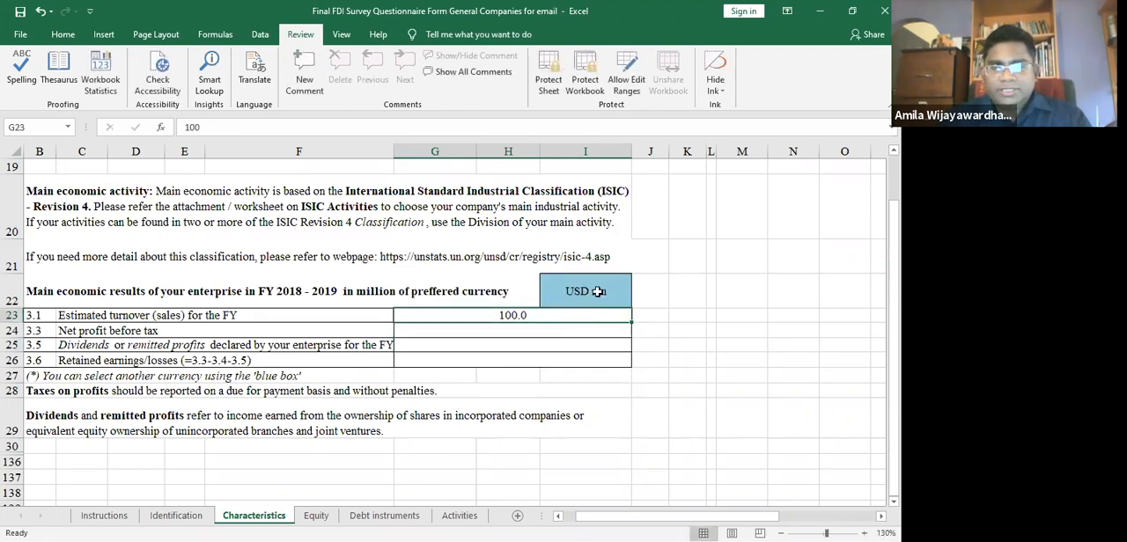
{"action": "left_click", "coordinate": [584, 291]}
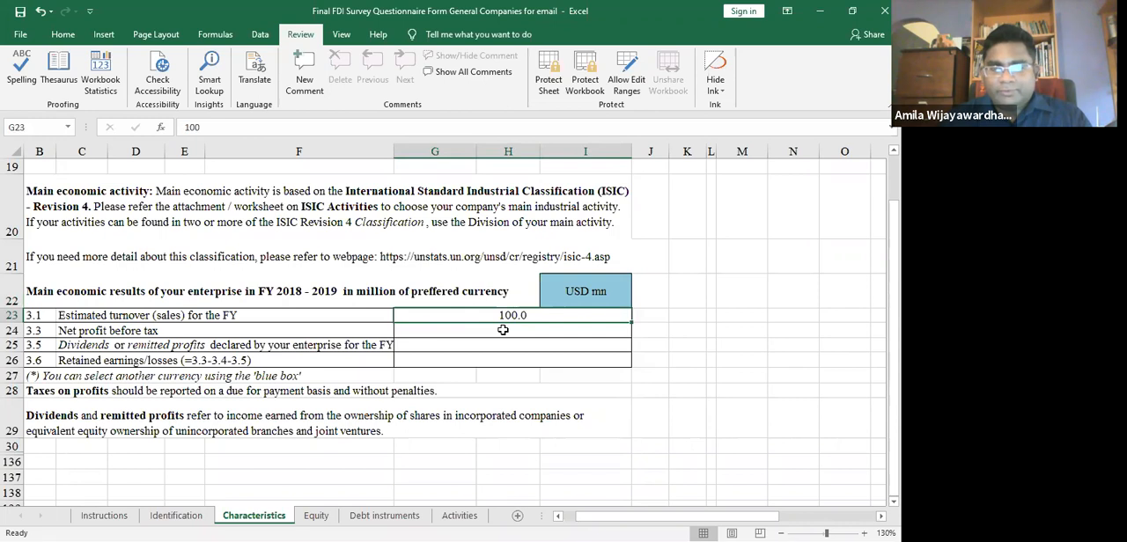
{"action": "type", "text": "15"}
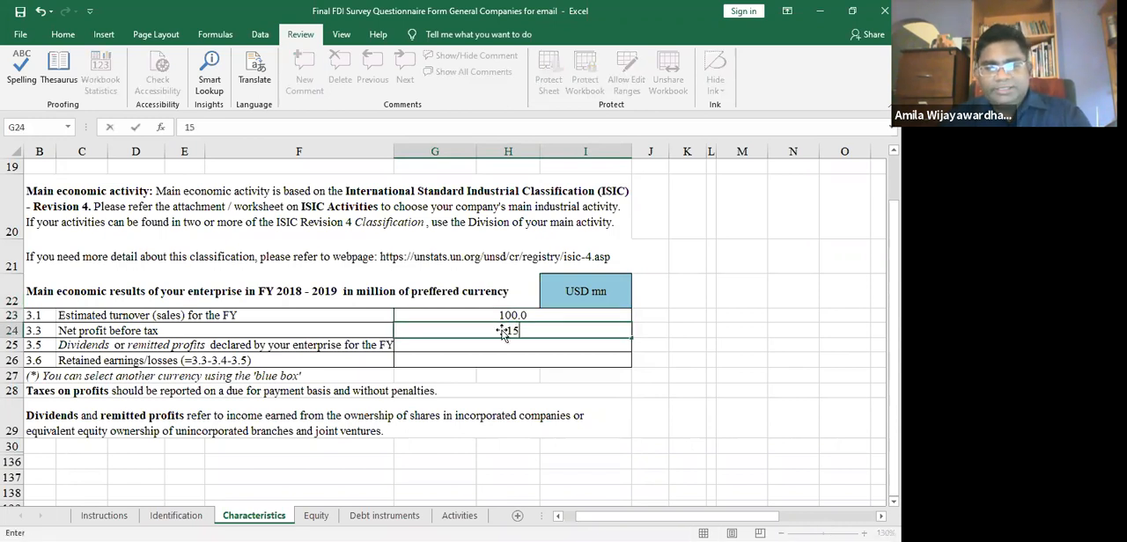
{"action": "key", "text": "Enter"}
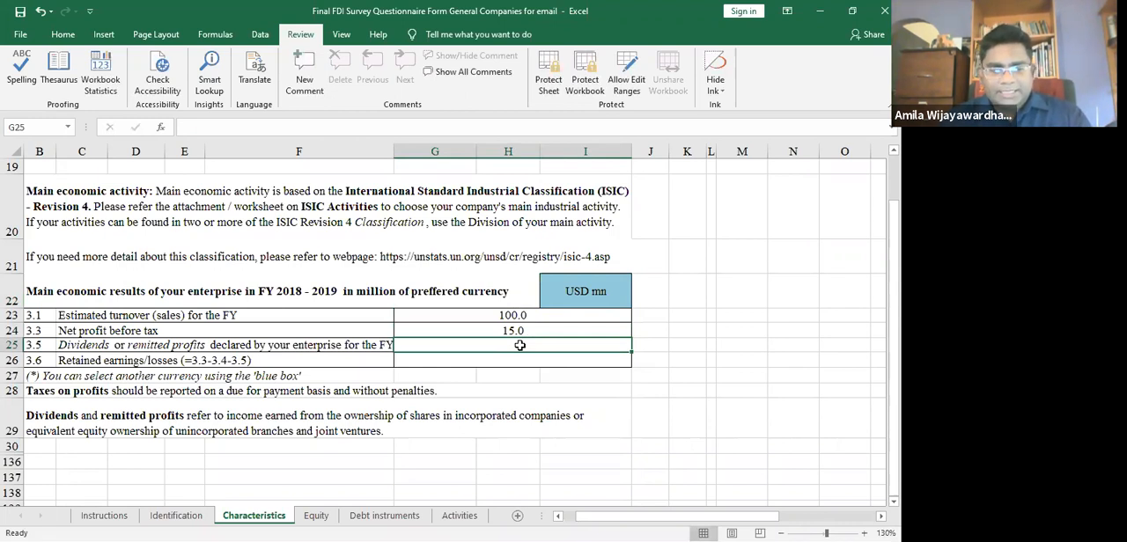
{"action": "type", "text": "5.0"}
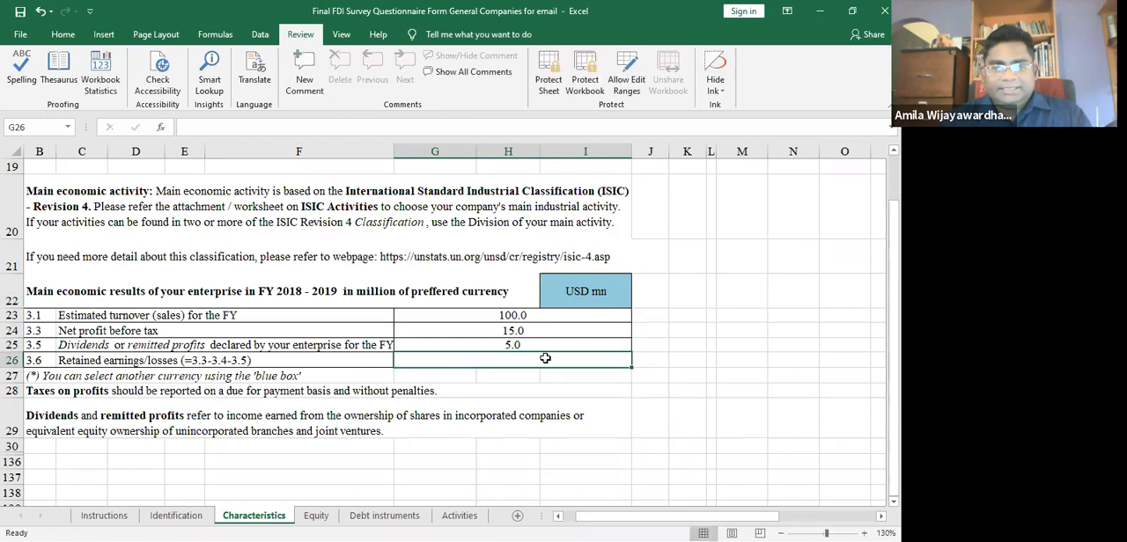
{"action": "mouse_move", "coordinate": [487, 359]}
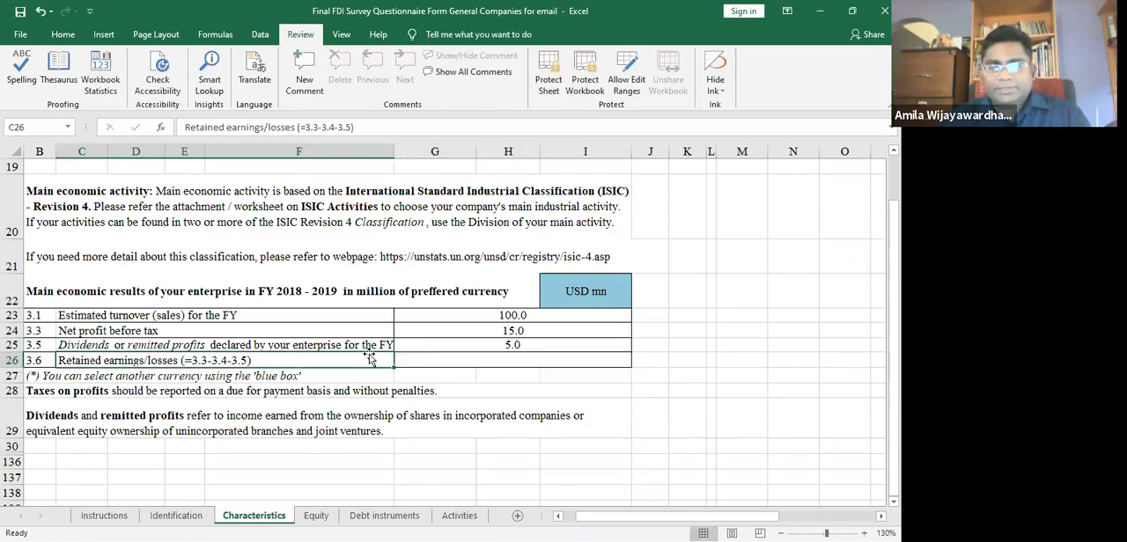
{"action": "left_click", "coordinate": [509, 345]}
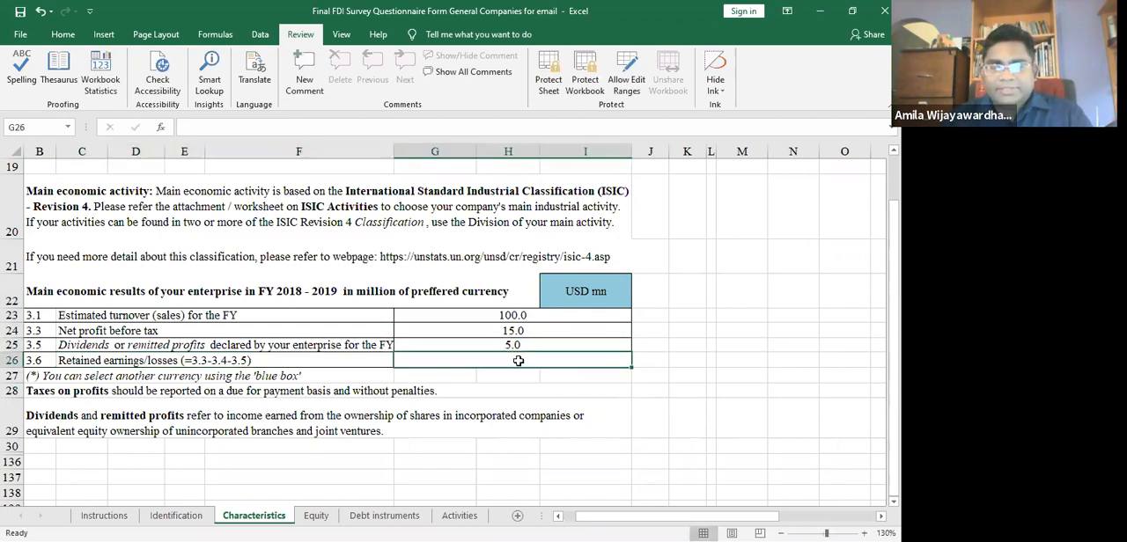
{"action": "type", "text": "10"}
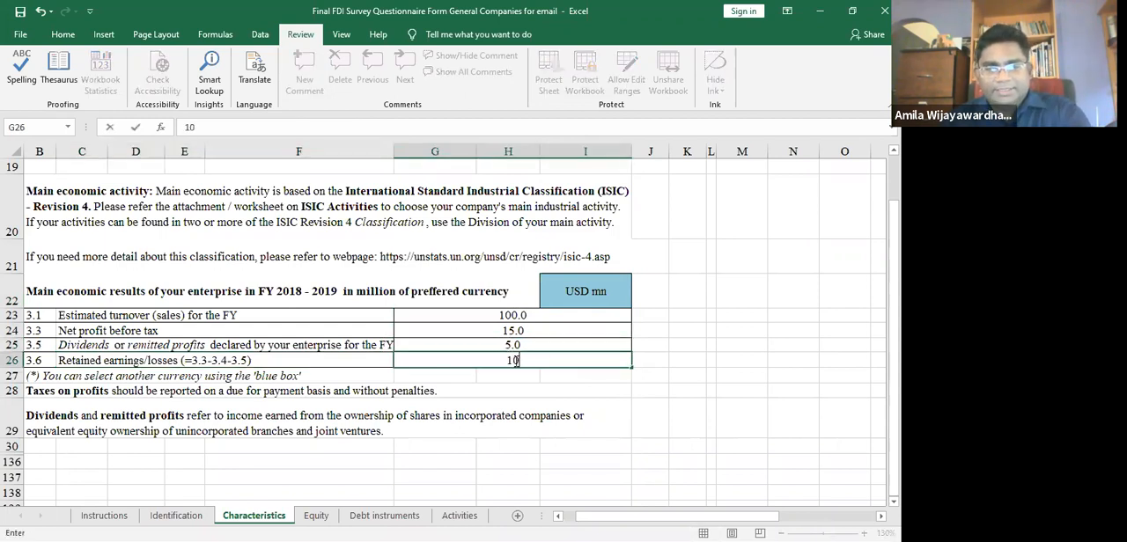
{"action": "key", "text": "Enter"}
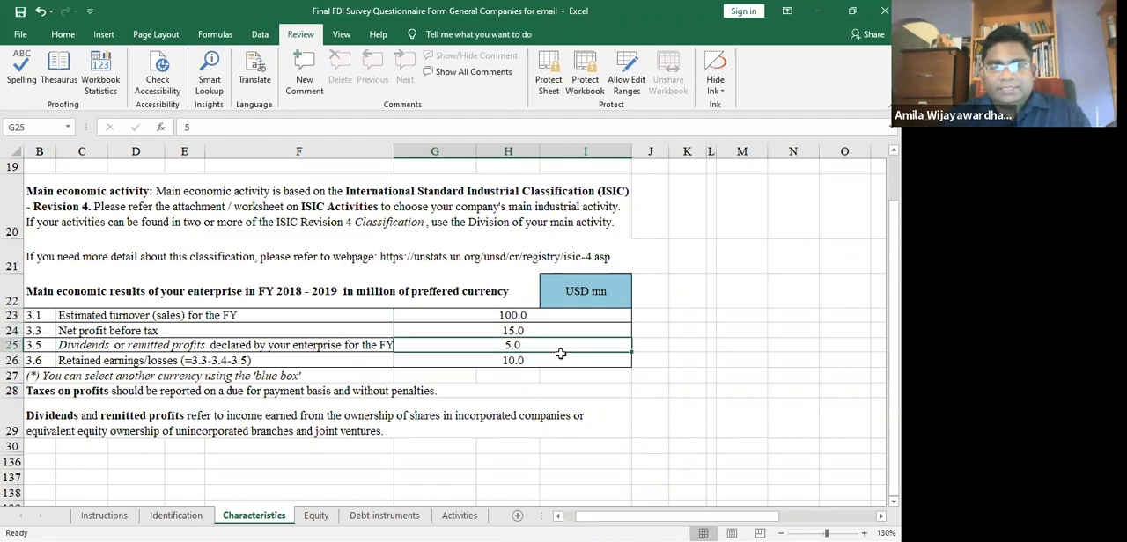
{"action": "left_click", "coordinate": [586, 291]}
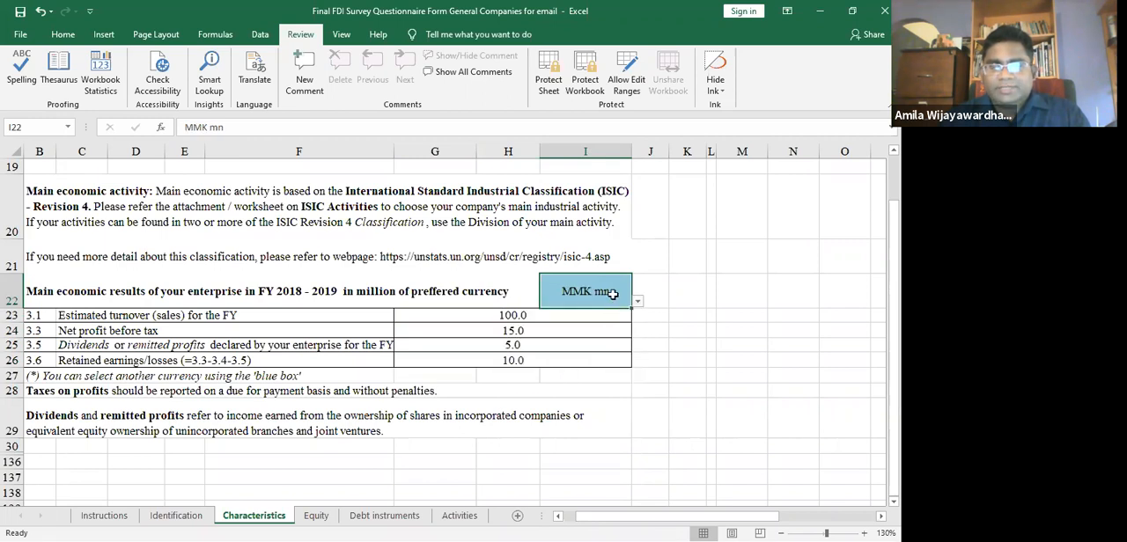
- Pick USD mn from the reporting currency dropdown in I22
{"action": "left_click", "coordinate": [639, 301]}
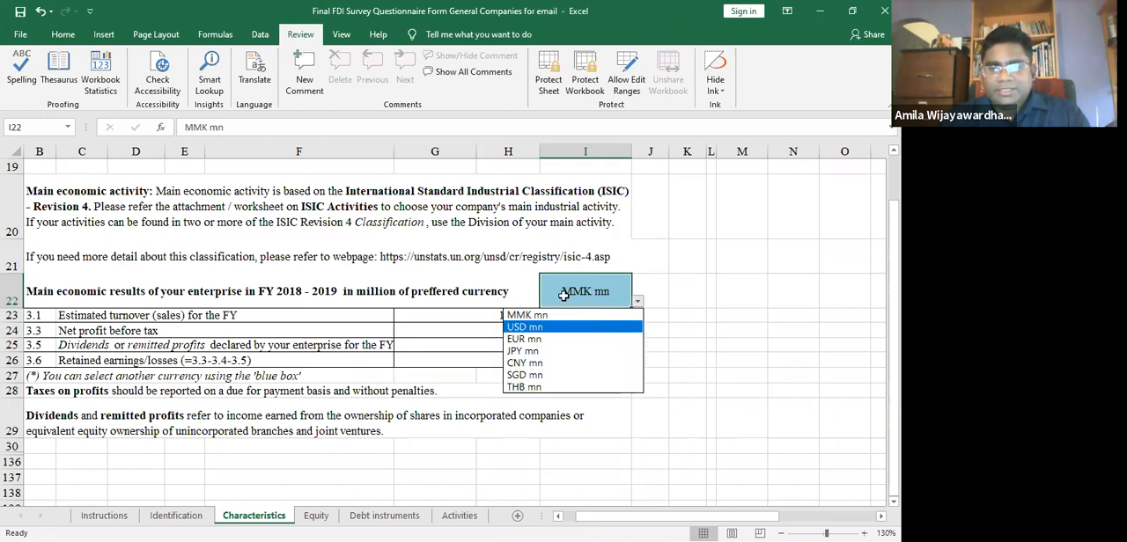
{"action": "left_click", "coordinate": [524, 326]}
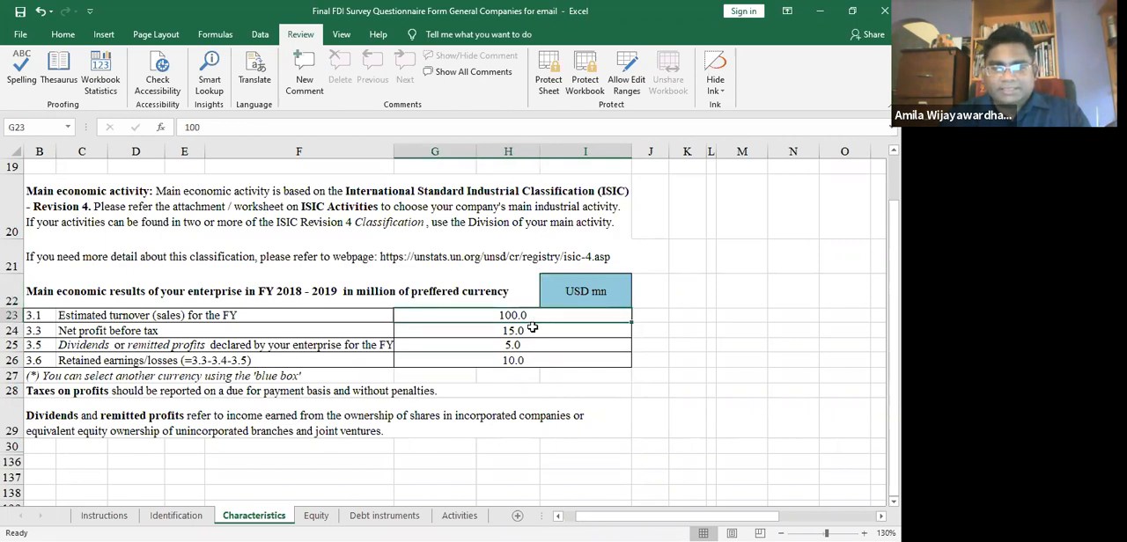
{"action": "mouse_move", "coordinate": [342, 498]}
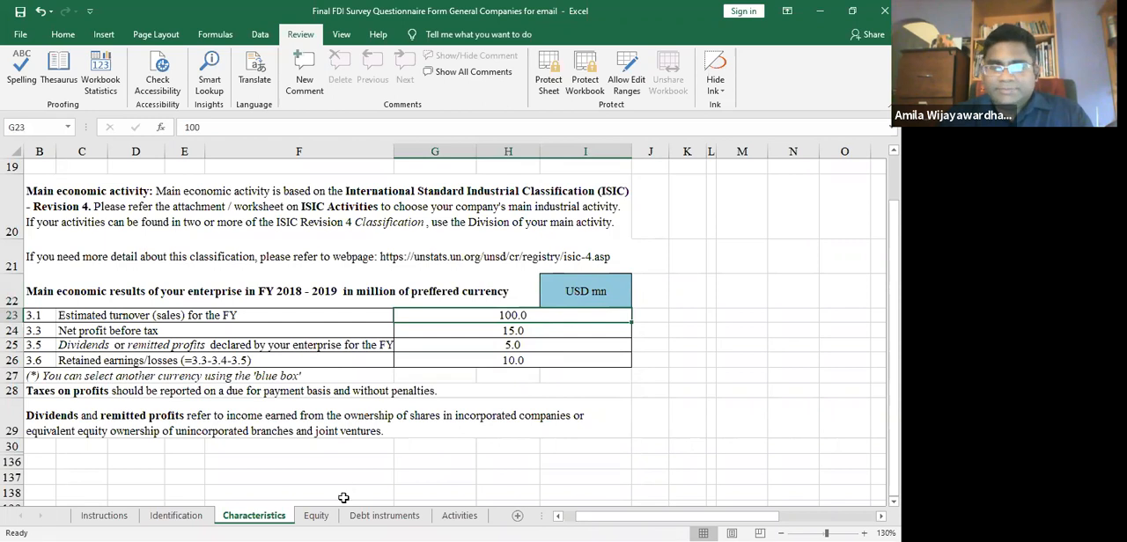
- Scroll through the Equity sheet, then move to Debt instruments and select cell G11 in the direct investors rows
{"action": "left_click", "coordinate": [315, 516]}
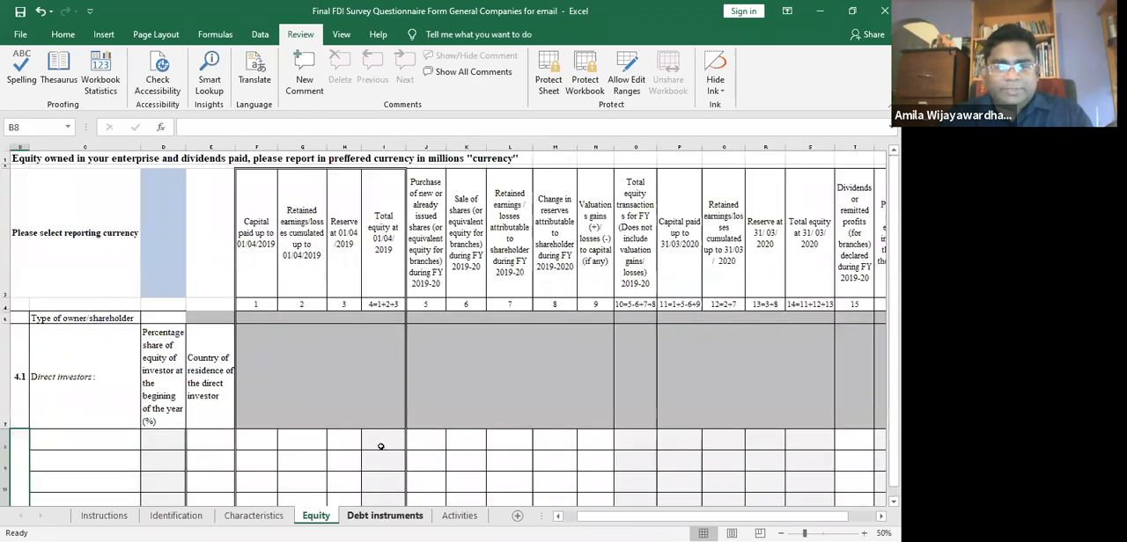
{"action": "scroll", "scroll_direction": "down", "scroll_amount": 3}
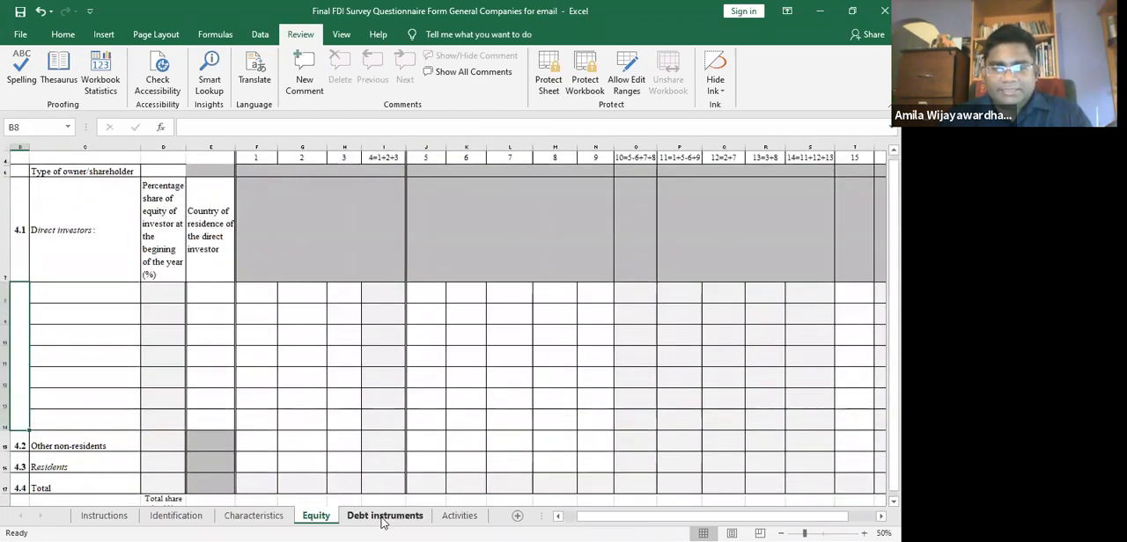
{"action": "left_click", "coordinate": [384, 515]}
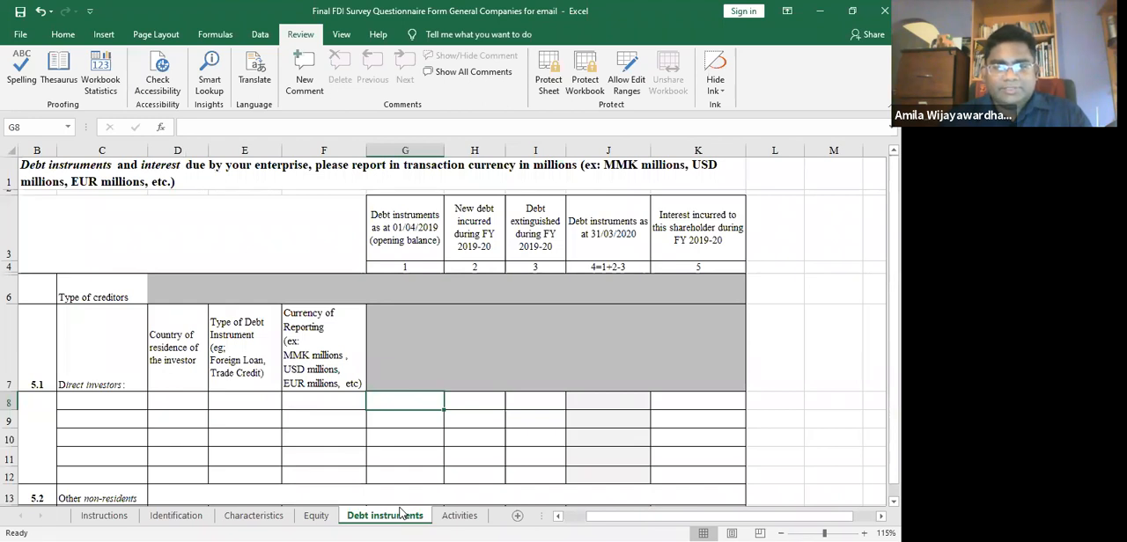
{"action": "left_click", "coordinate": [405, 458]}
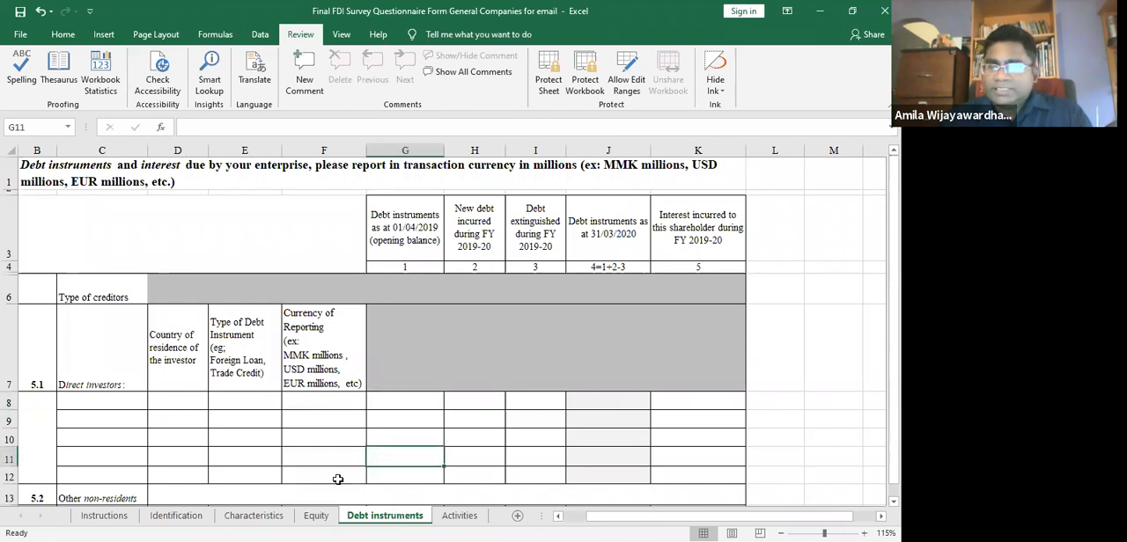